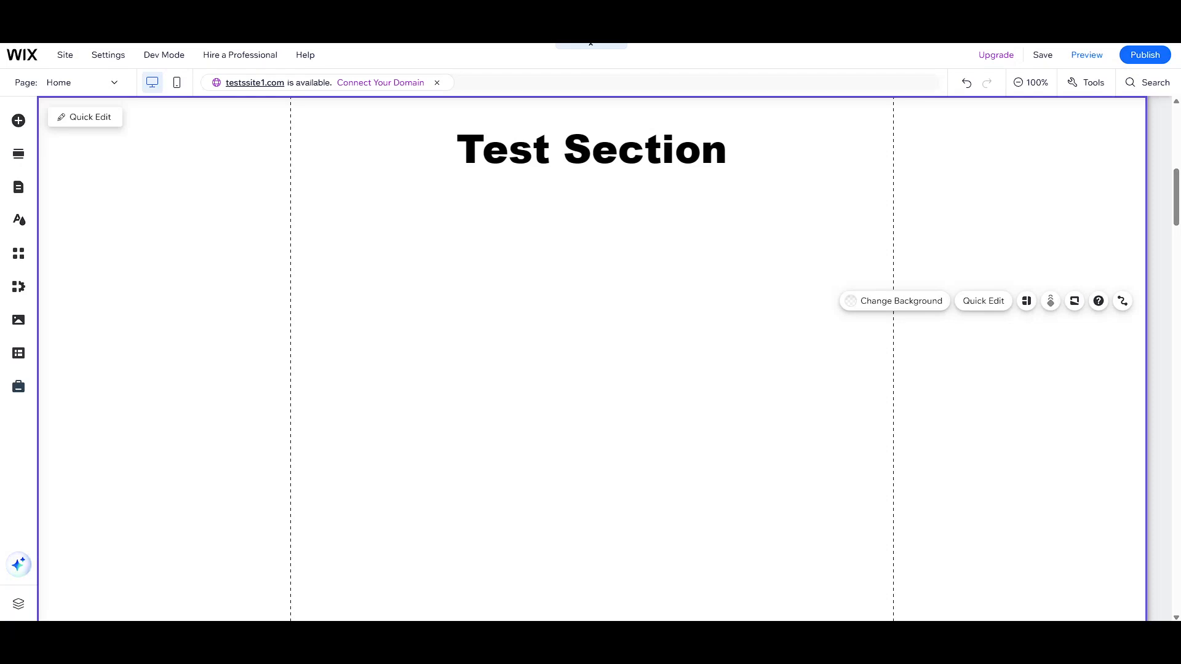
mouse_move(1059, 363)
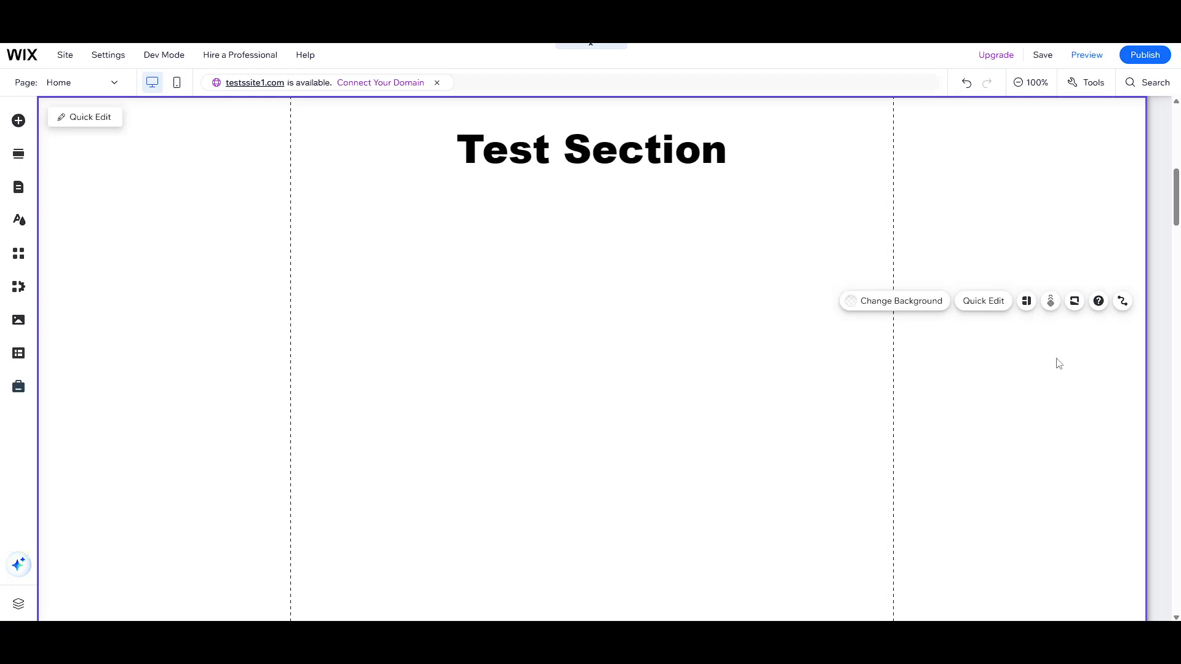
Open the Wix App Market from the editor's Add Apps panel
scroll("down", 3)
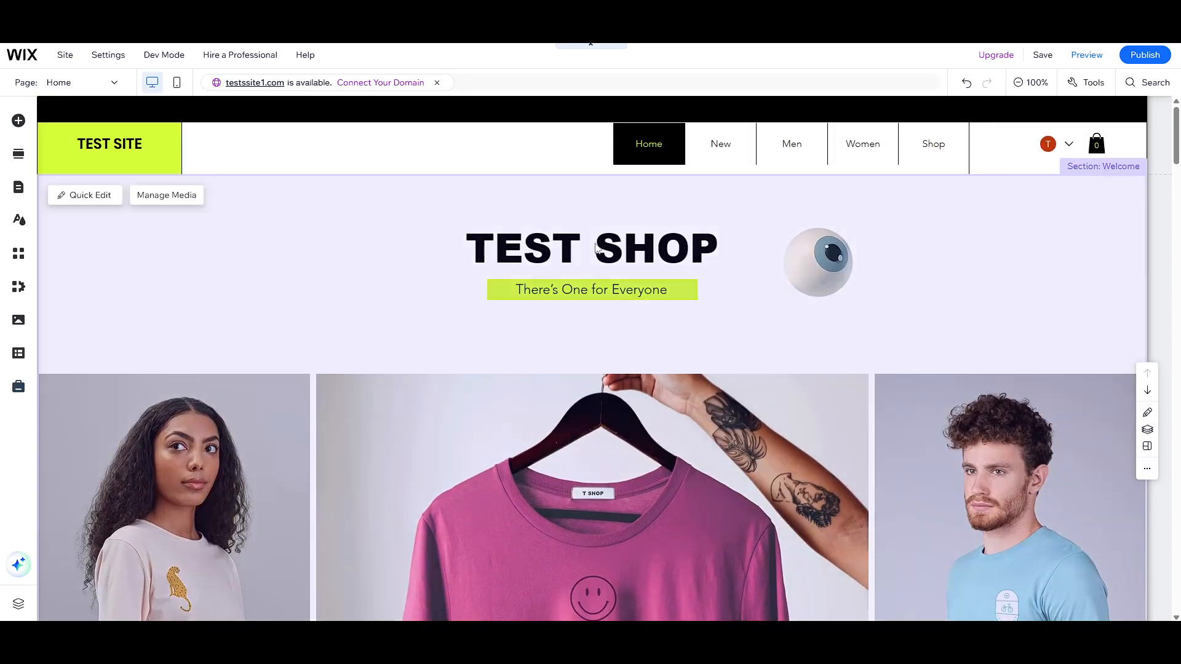
scroll("down", 3)
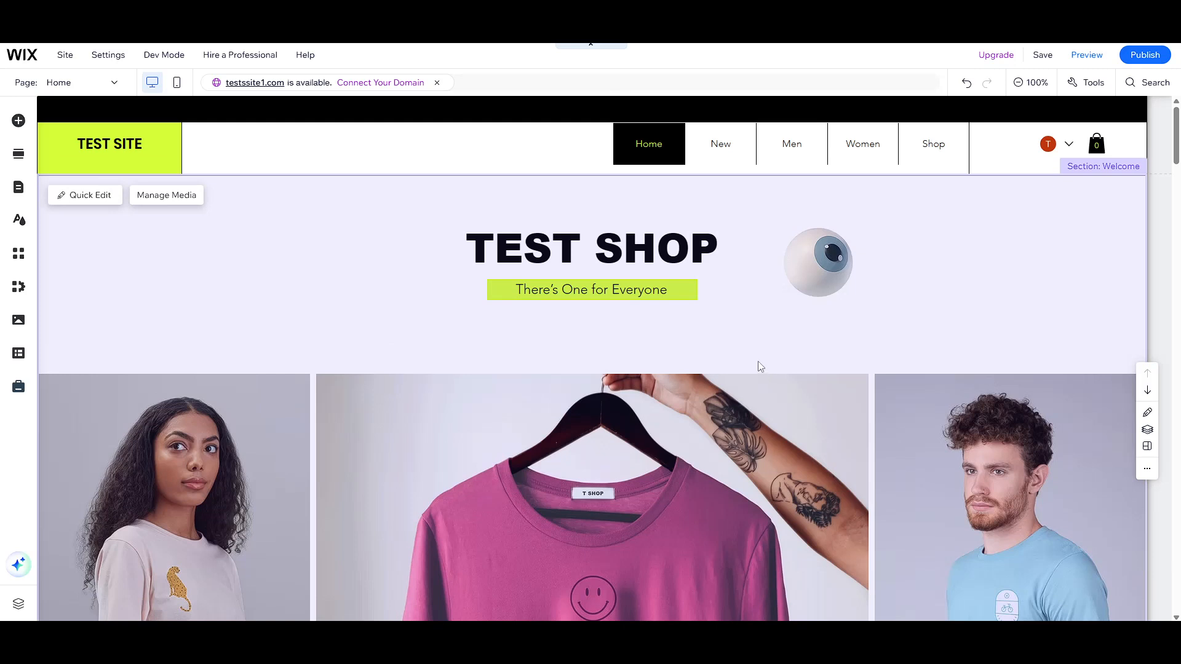
mouse_move(686, 320)
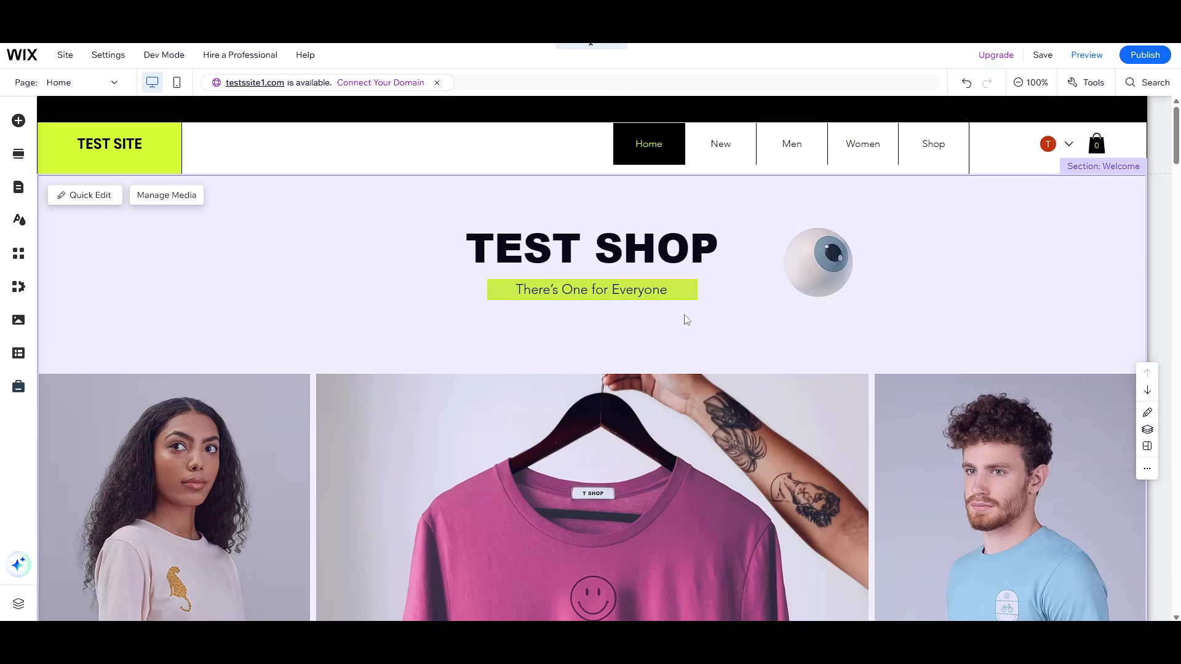
mouse_move(293, 276)
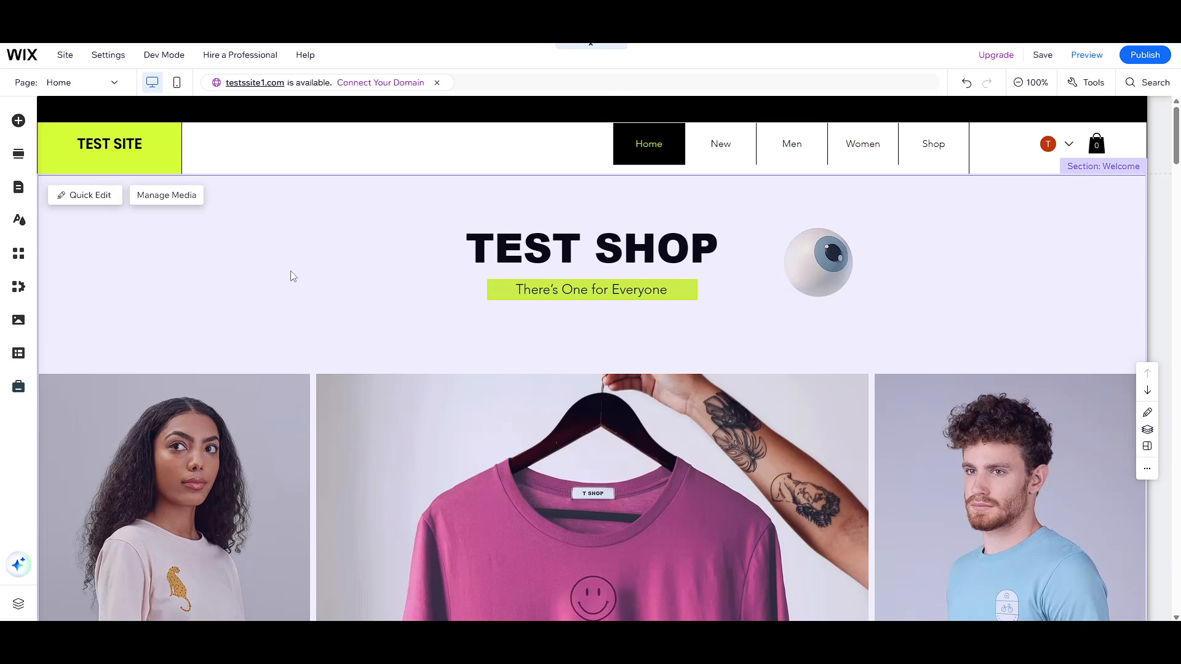
scroll("down", 3)
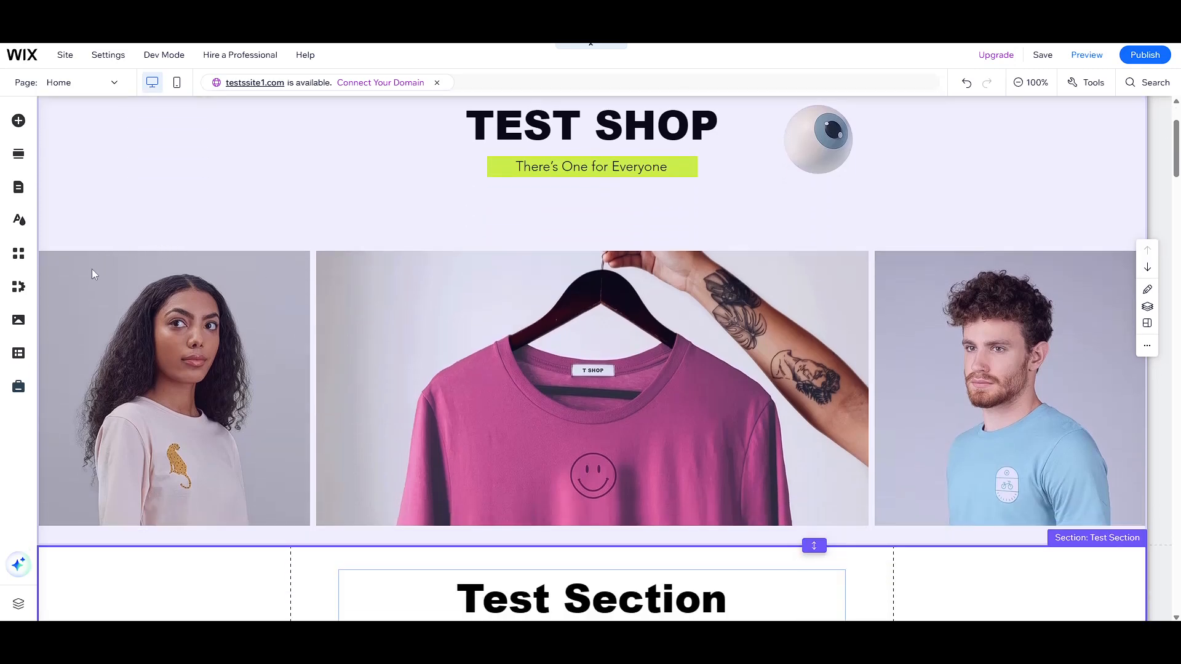
mouse_move(19, 253)
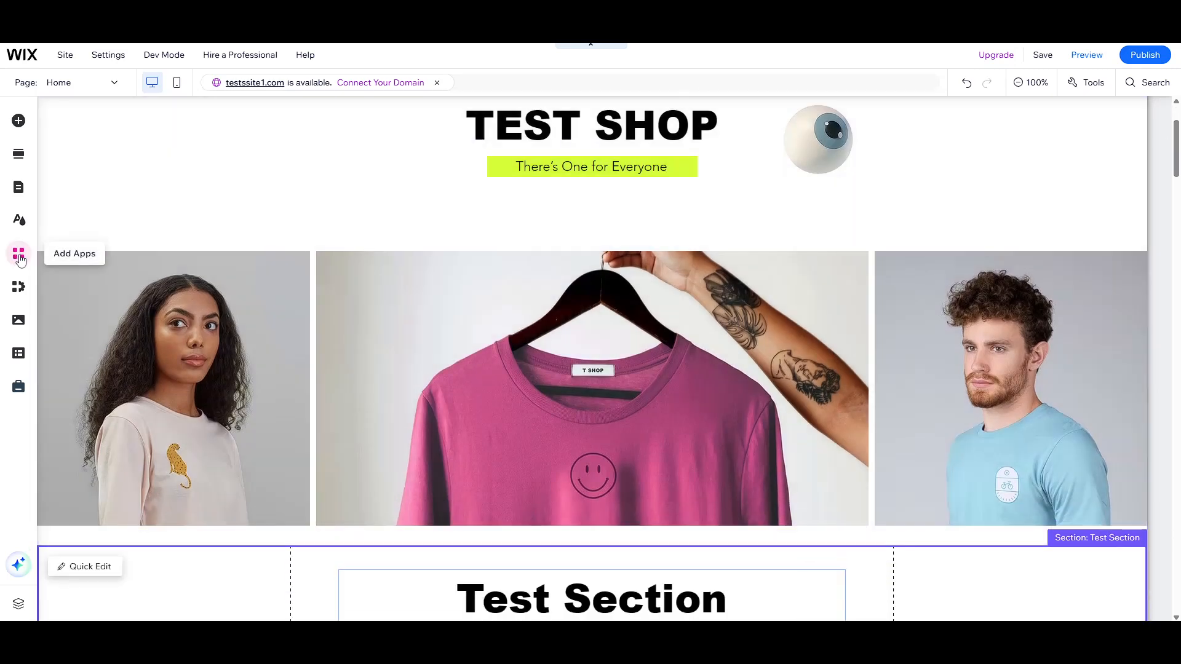
left_click(19, 253)
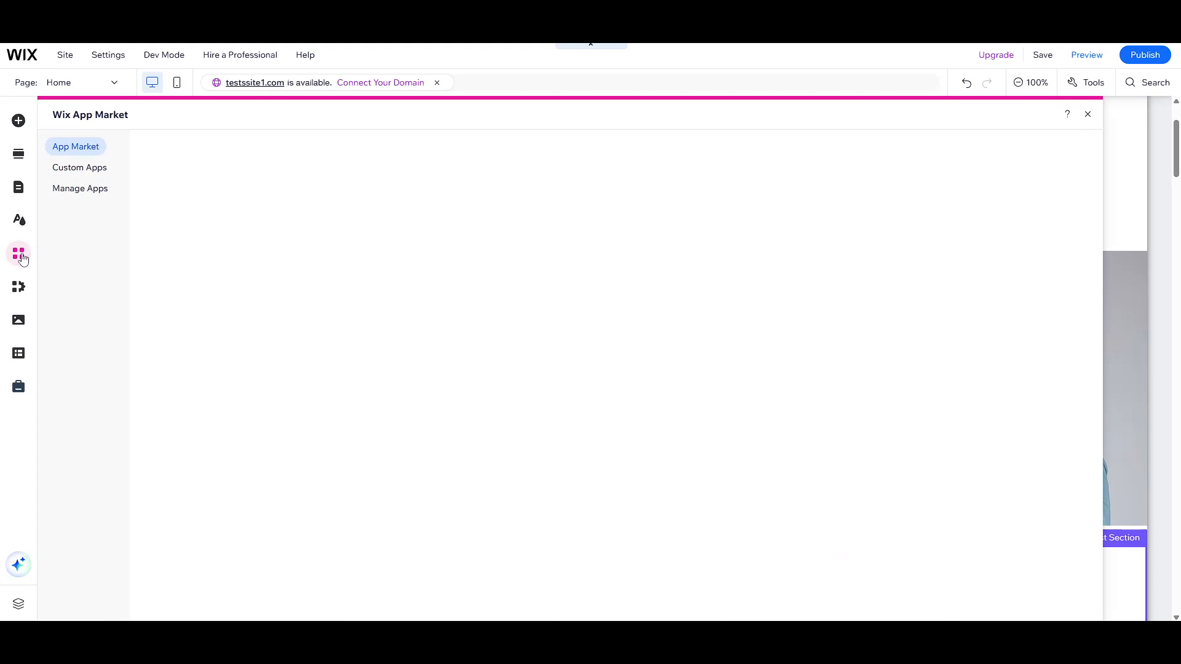
mouse_move(226, 256)
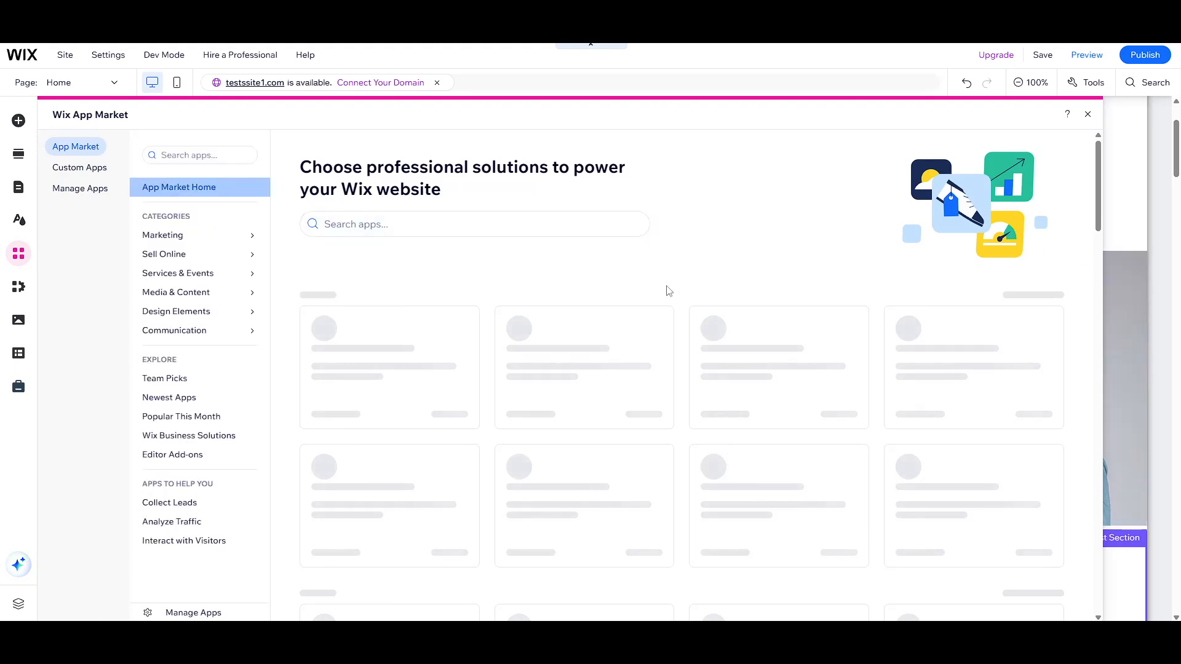
mouse_move(420, 208)
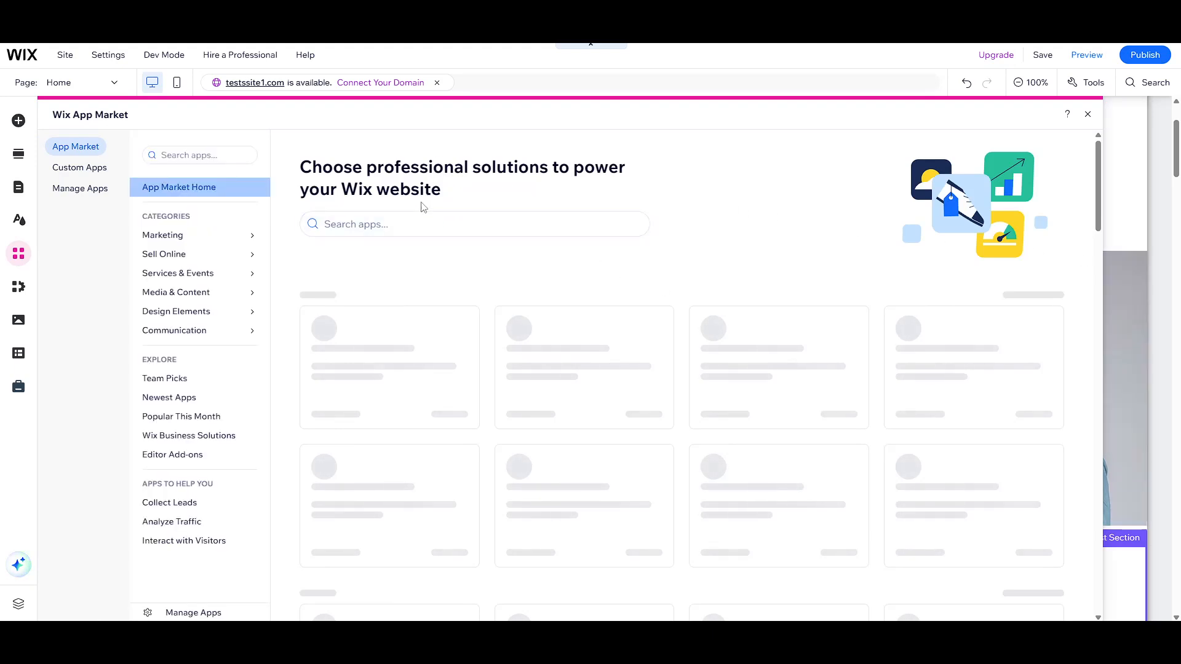
Search the App Market for 'wix multilingual' using the suggestion
type("w")
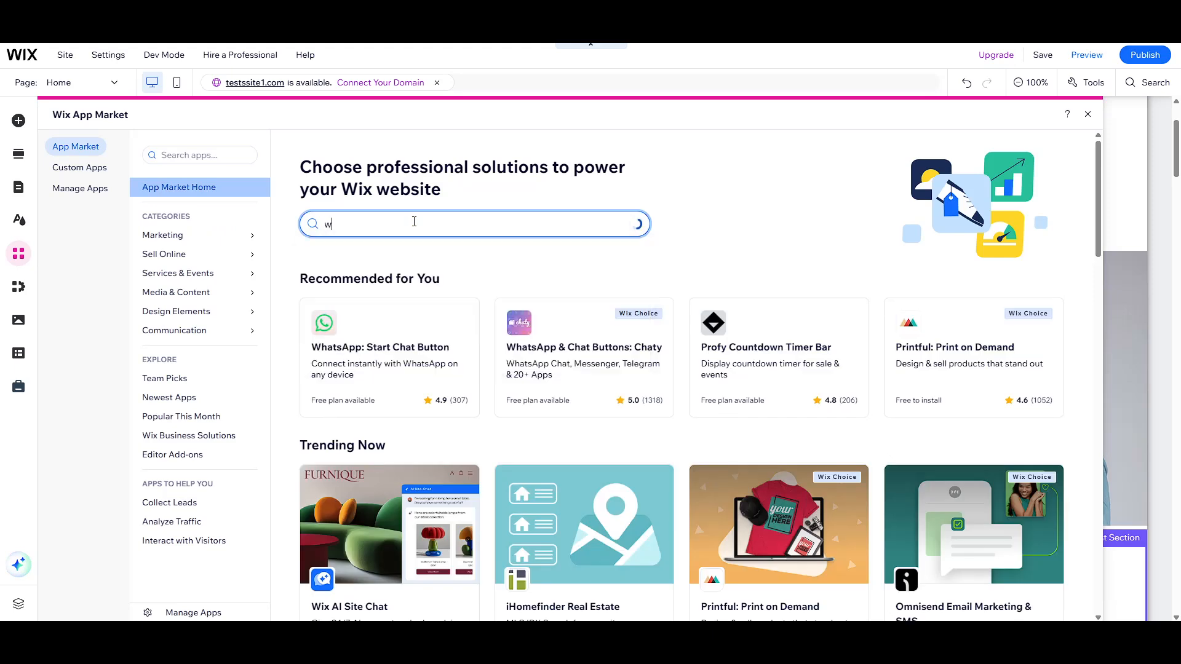
type("ix mul")
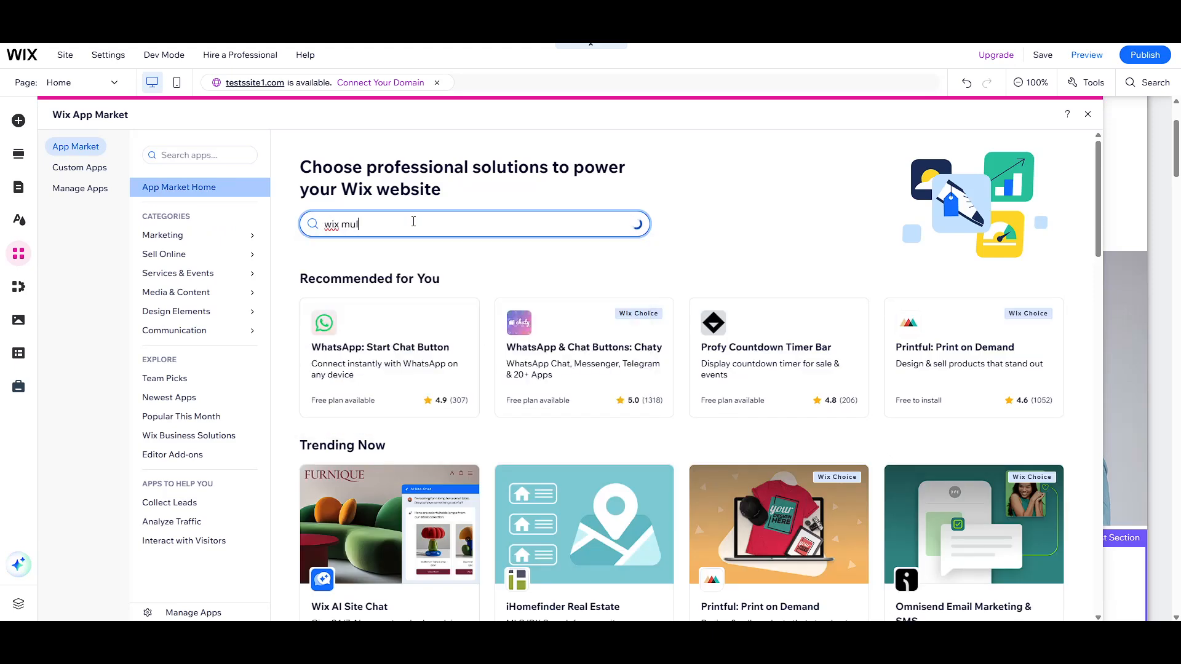
type("ti")
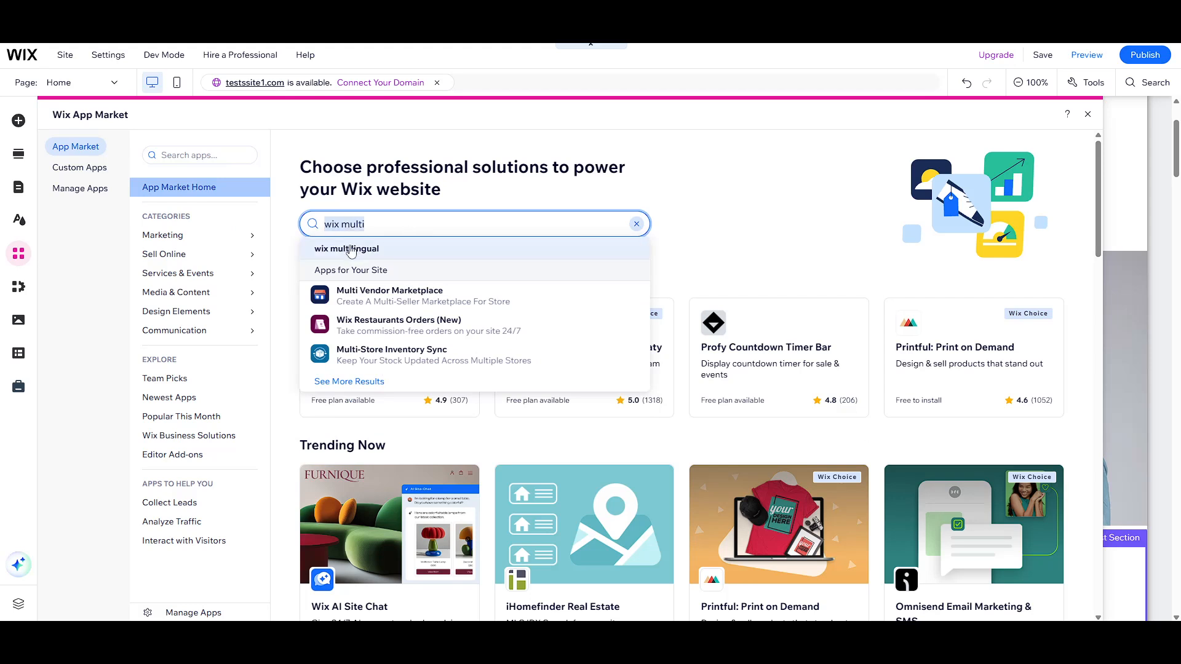
left_click(345, 248)
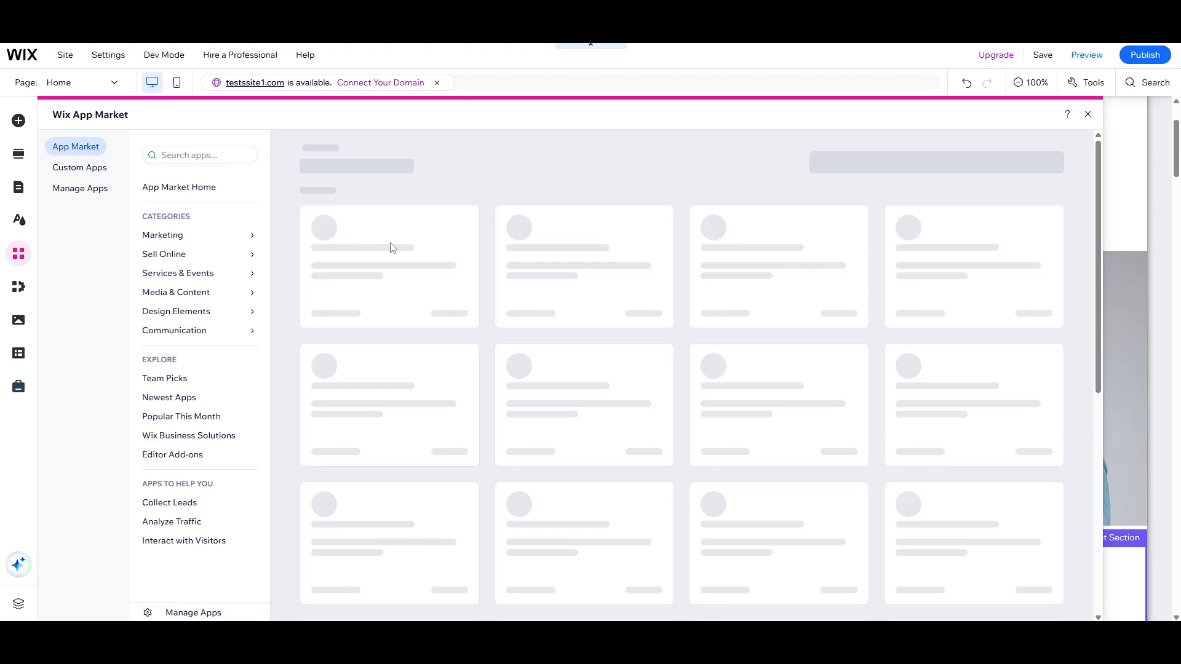
mouse_move(409, 214)
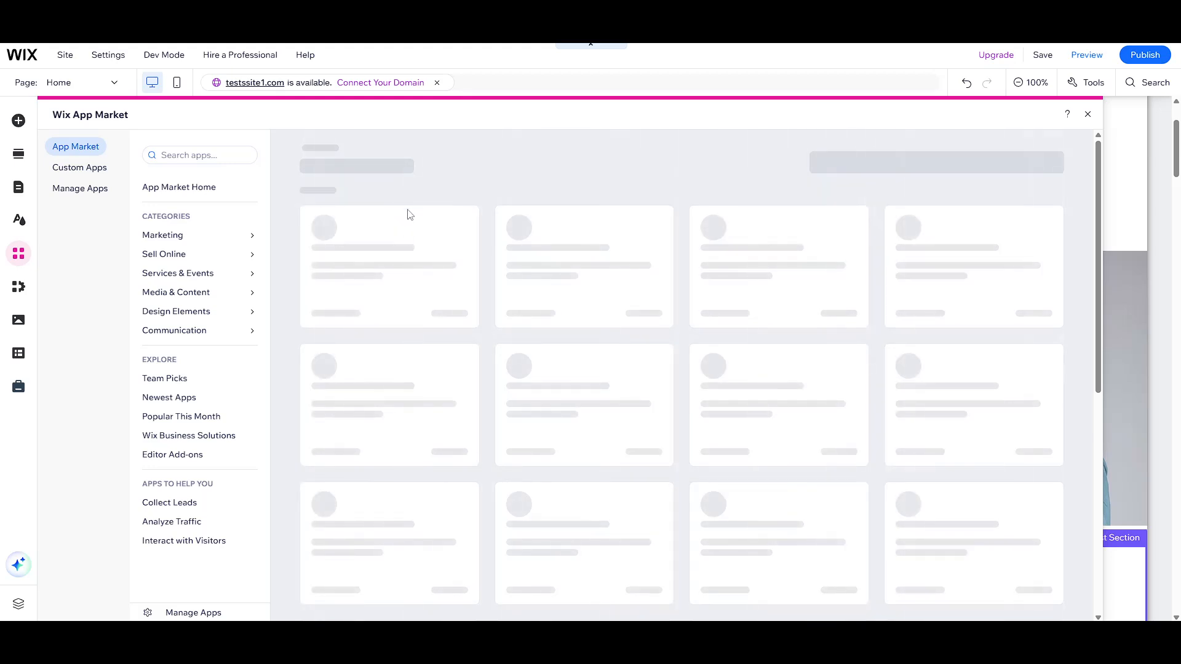
type("wix multilingual")
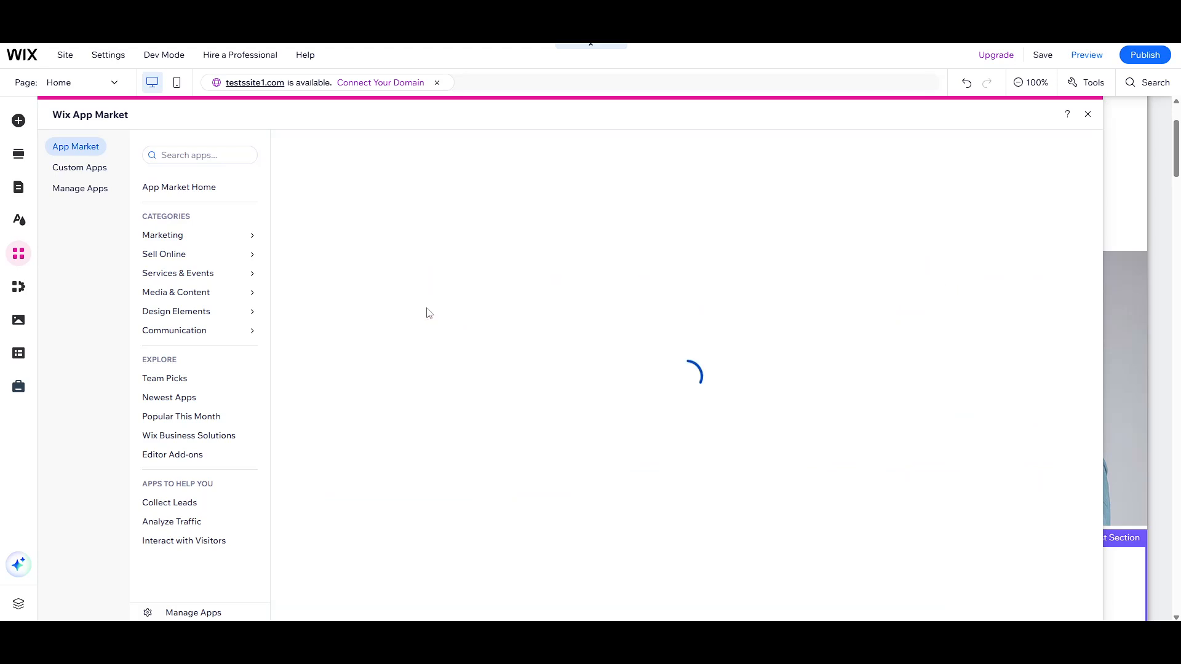
mouse_move(558, 283)
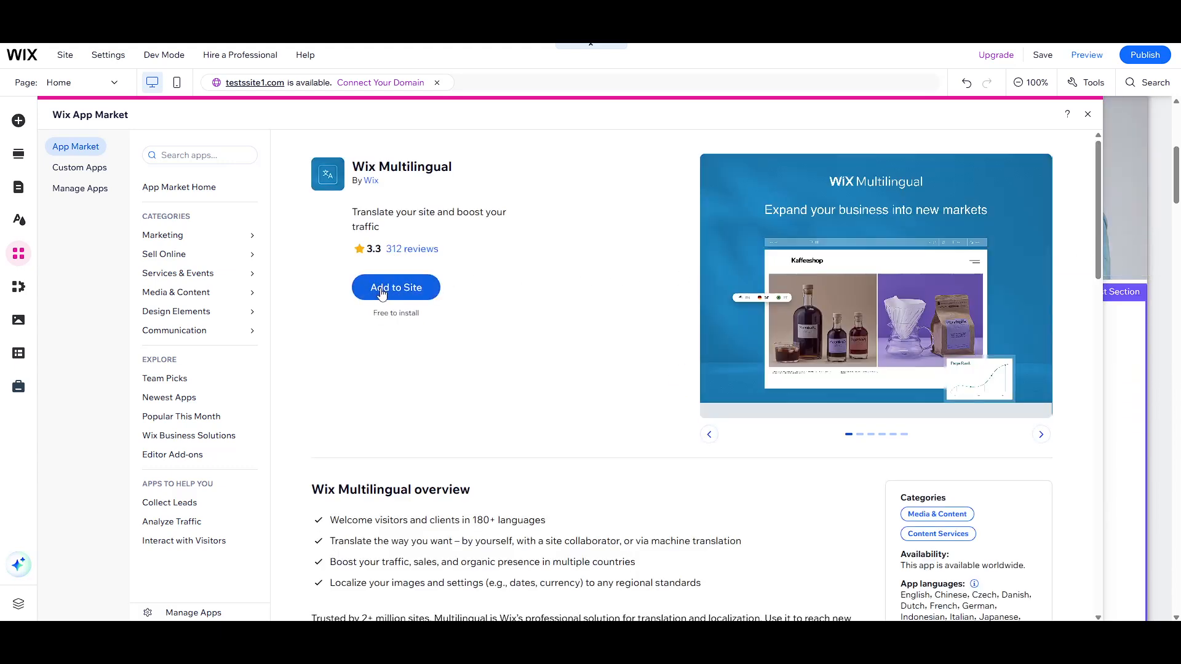
Add Wix Multilingual to the site and confirm the installation
left_click(397, 288)
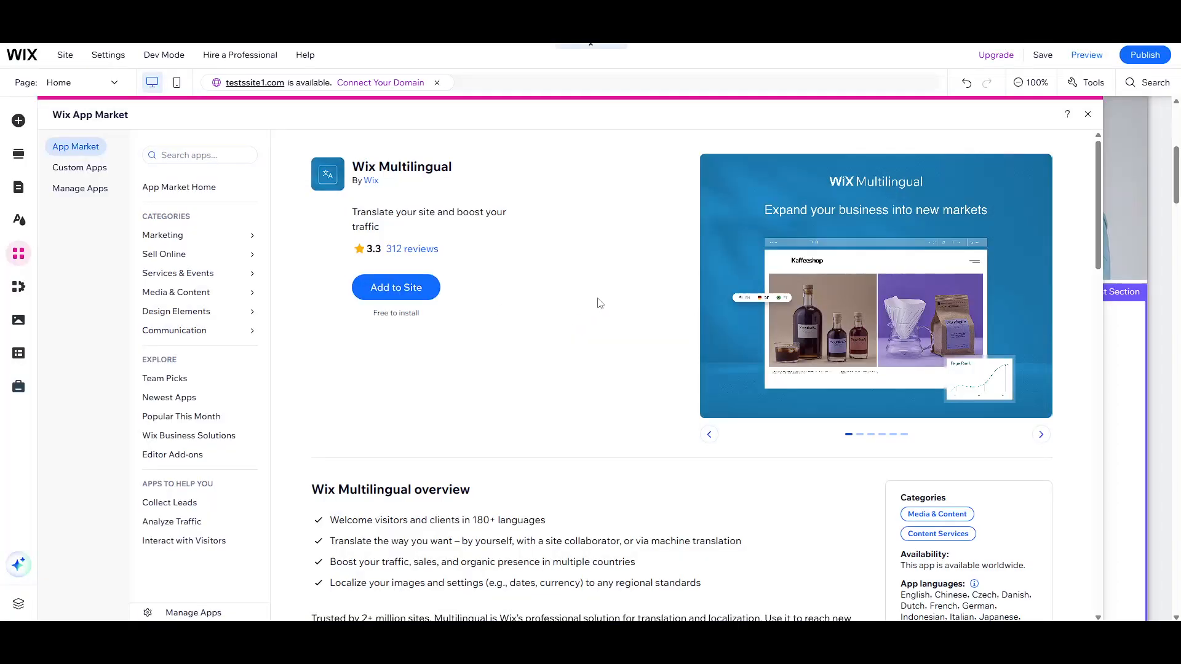
left_click(1088, 113)
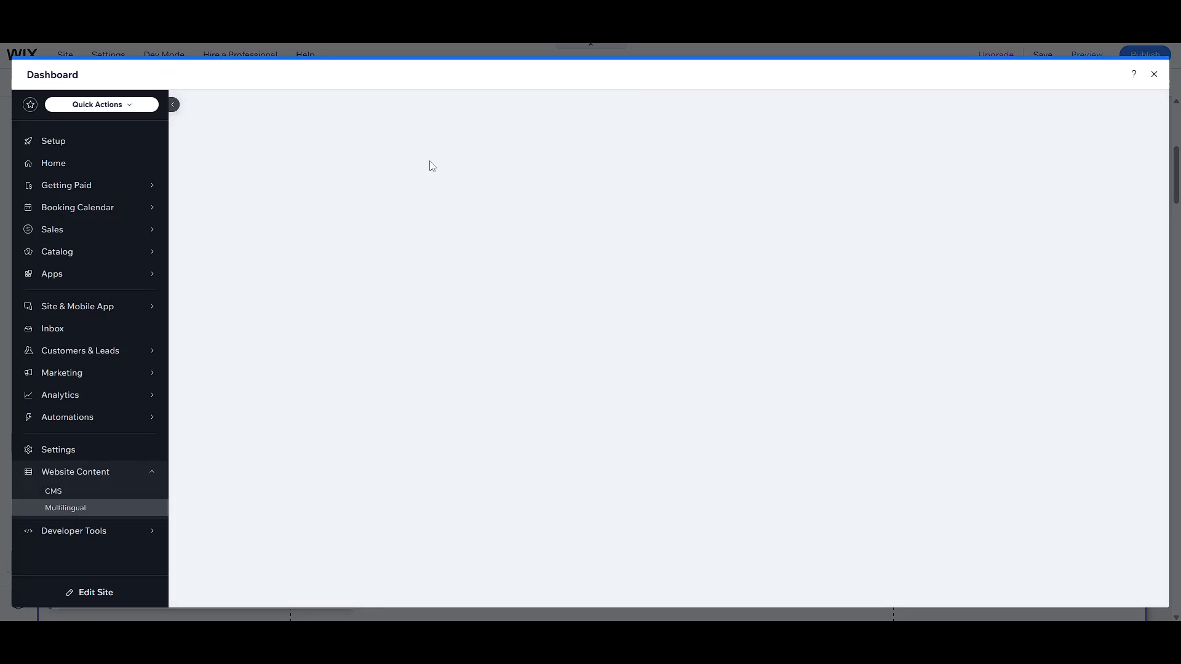
Start the Multilingual setup wizard from the dashboard page
left_click(65, 507)
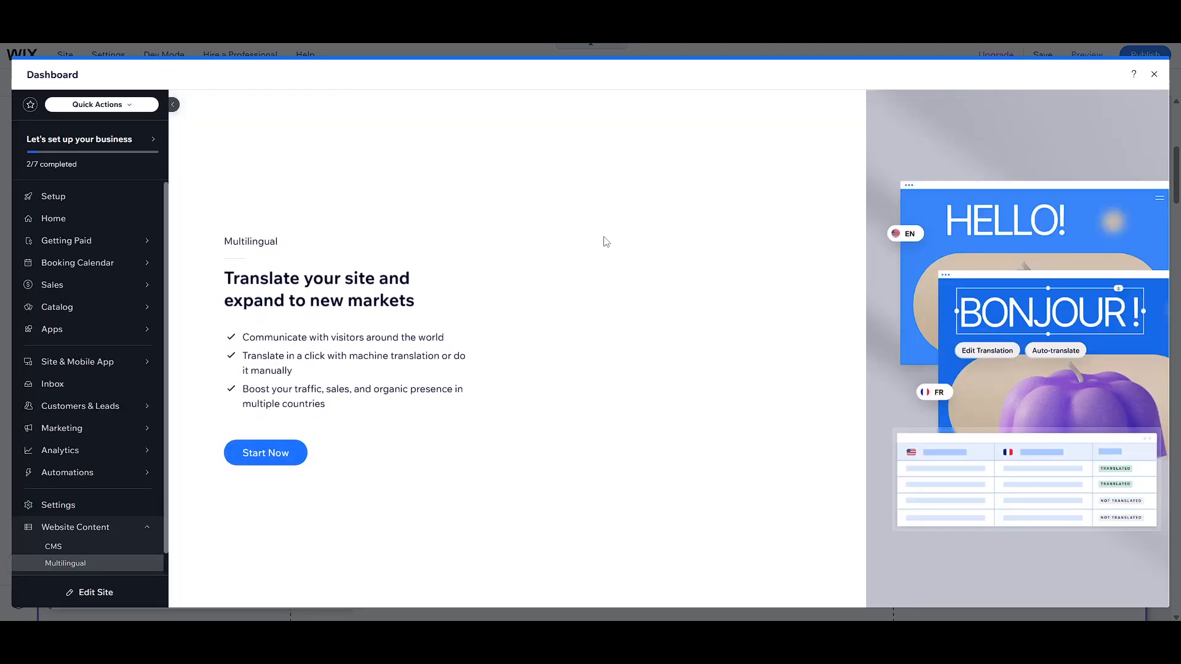
mouse_move(276, 453)
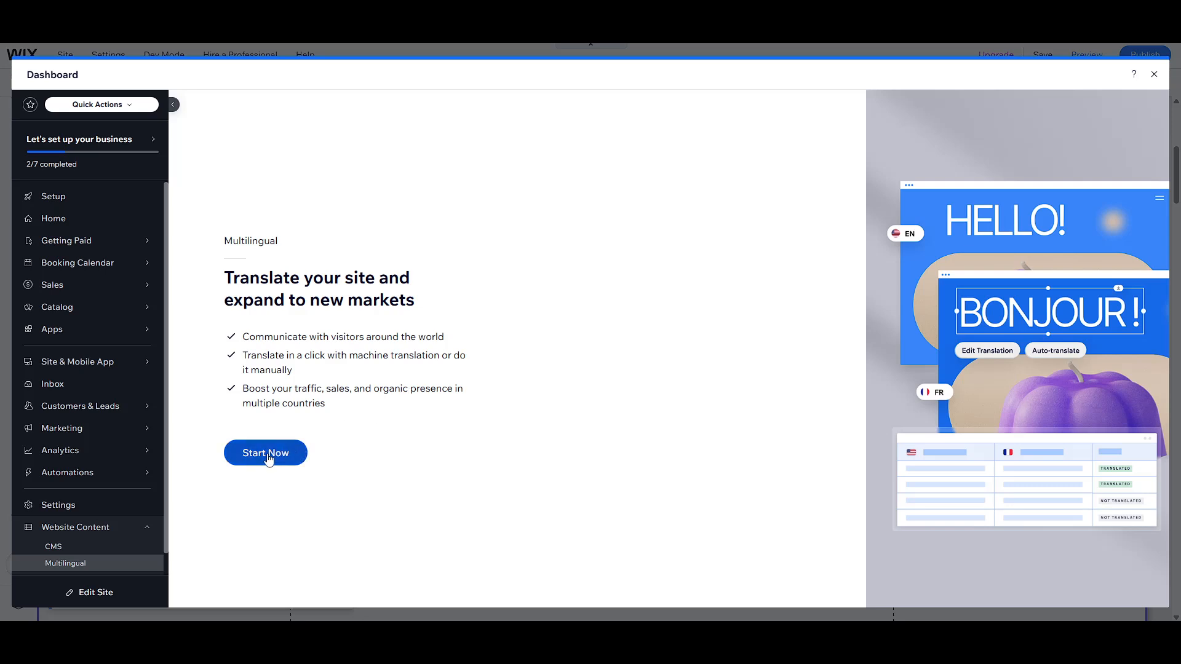
left_click(265, 452)
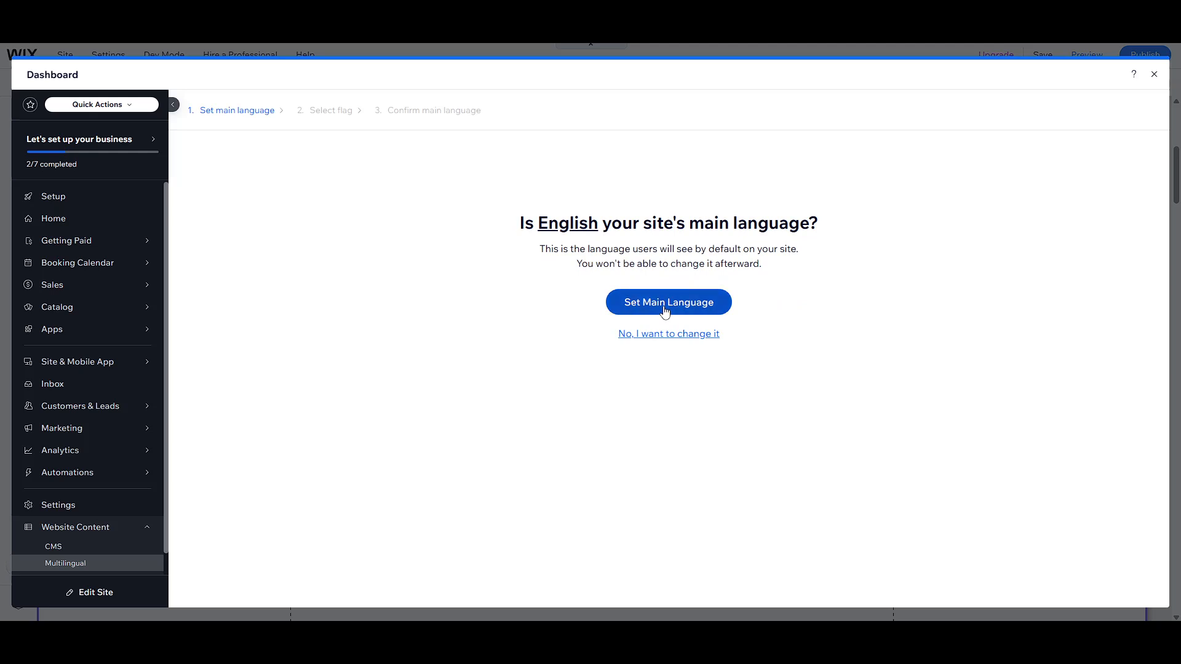
Choose the United States flag to represent English and select it
left_click(668, 303)
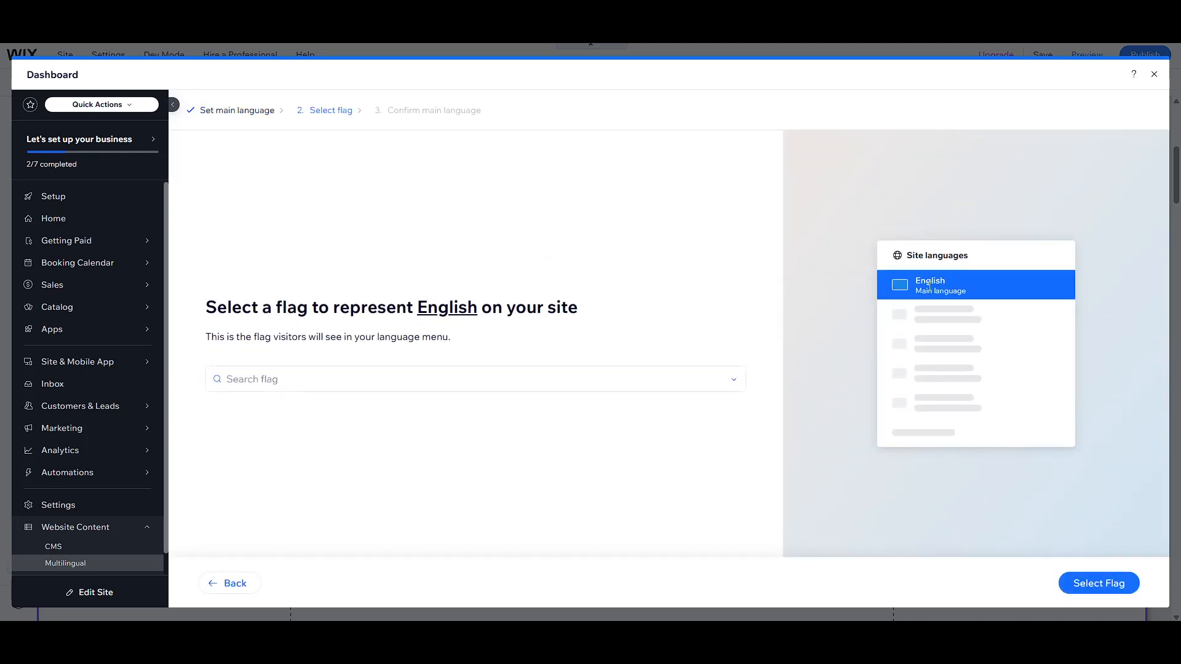
mouse_move(704, 354)
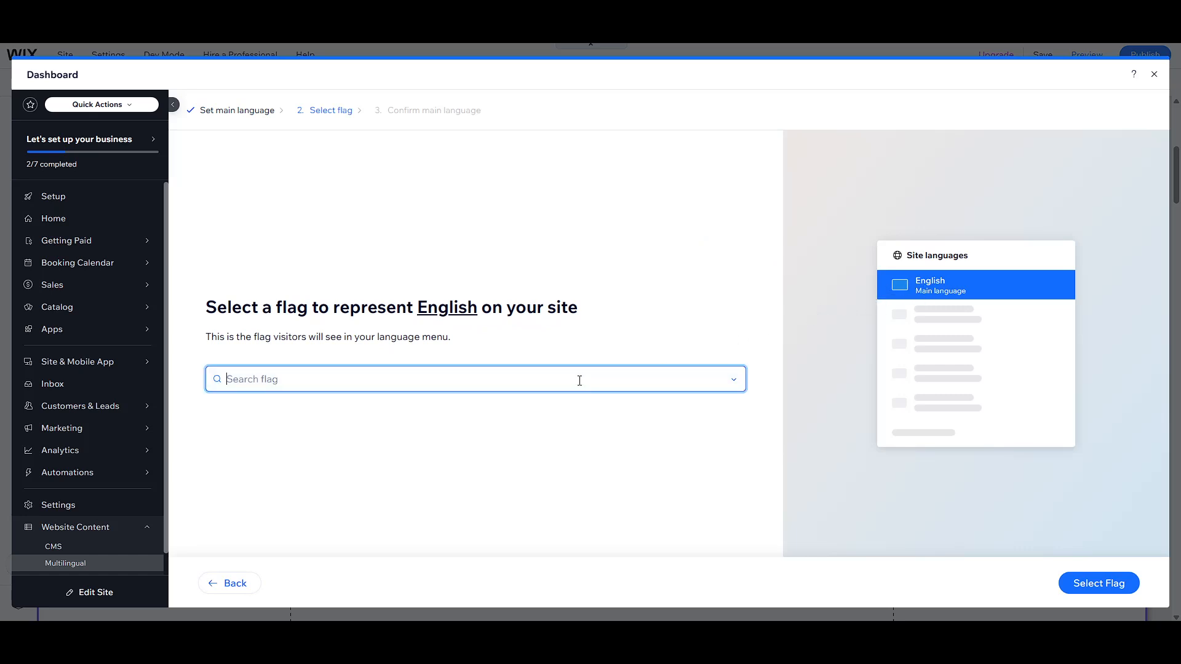
left_click(475, 379)
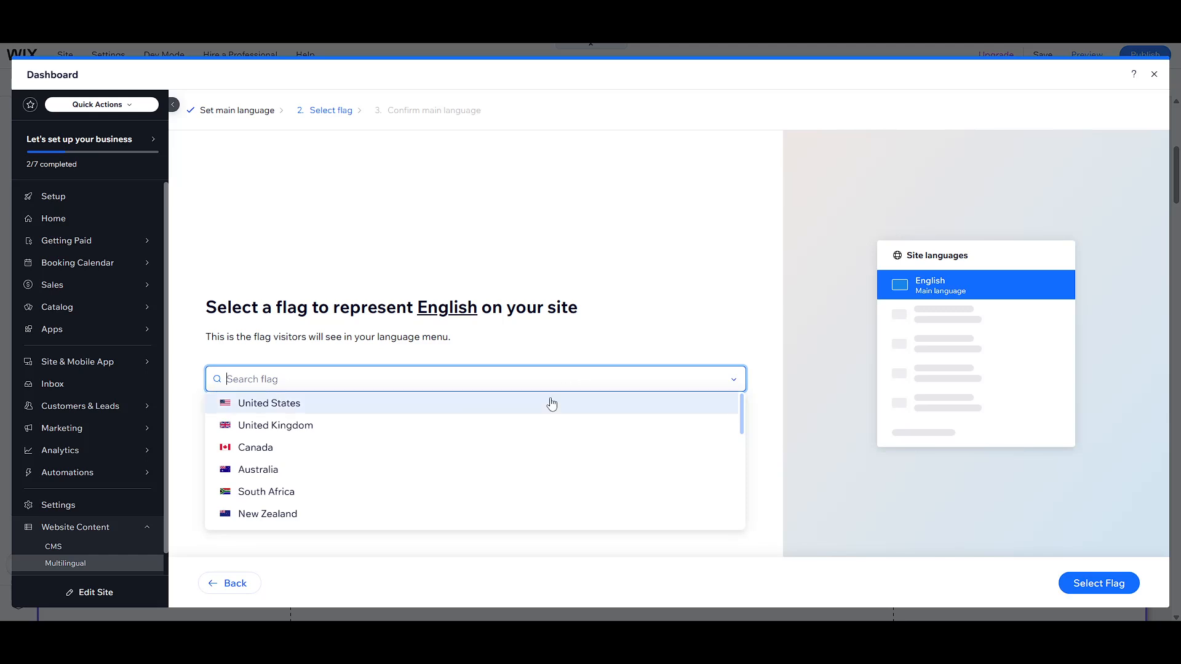
mouse_move(434, 424)
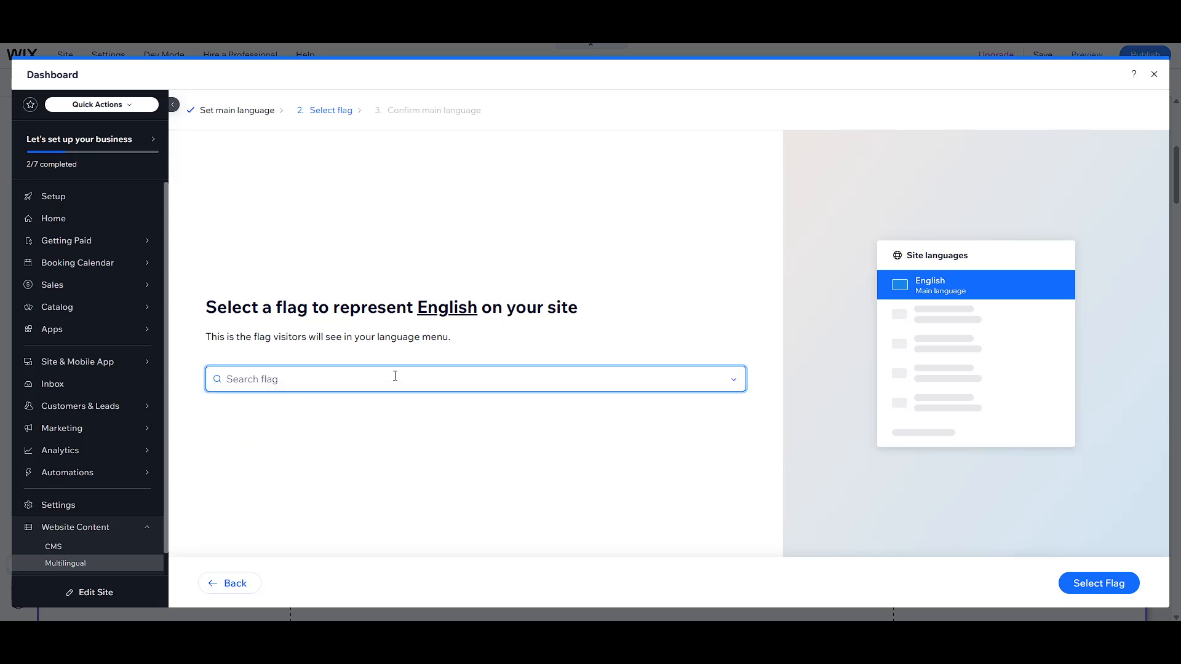
type("spani")
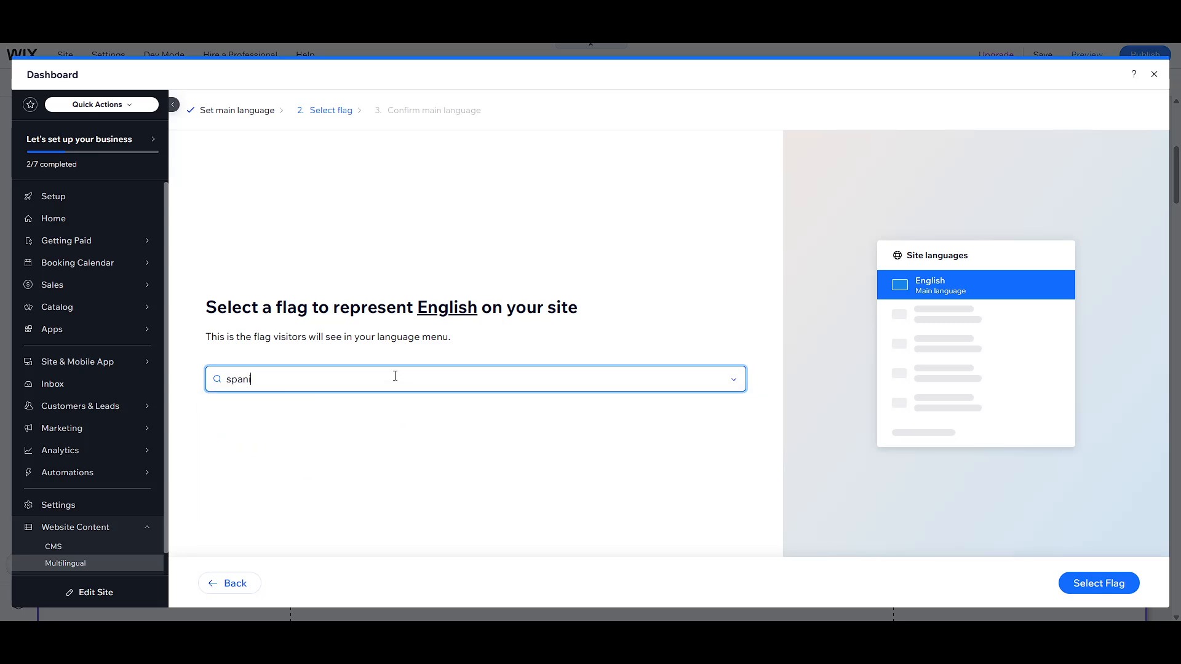
key("Backspace")
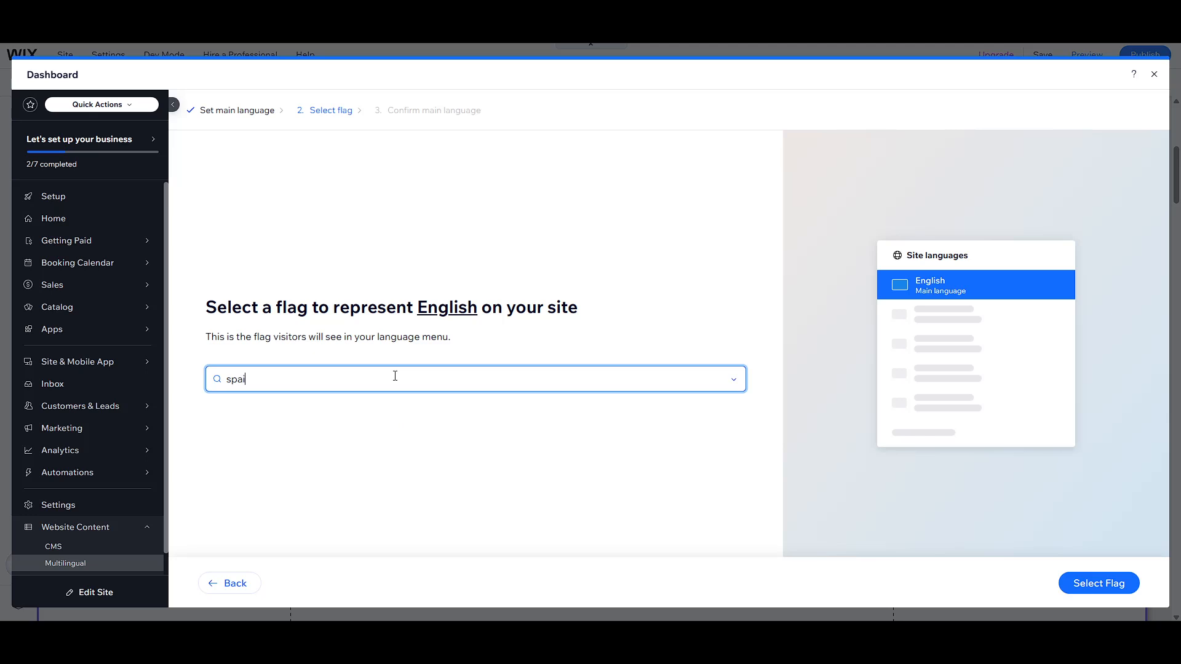
type("nited States")
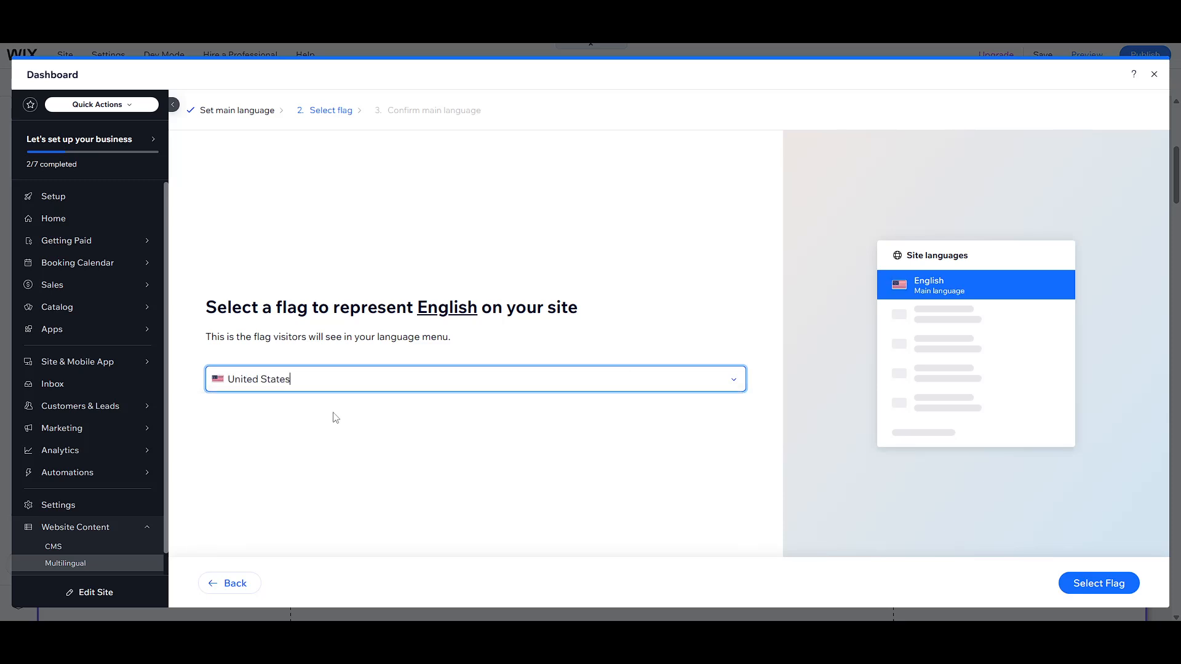
mouse_move(1068, 544)
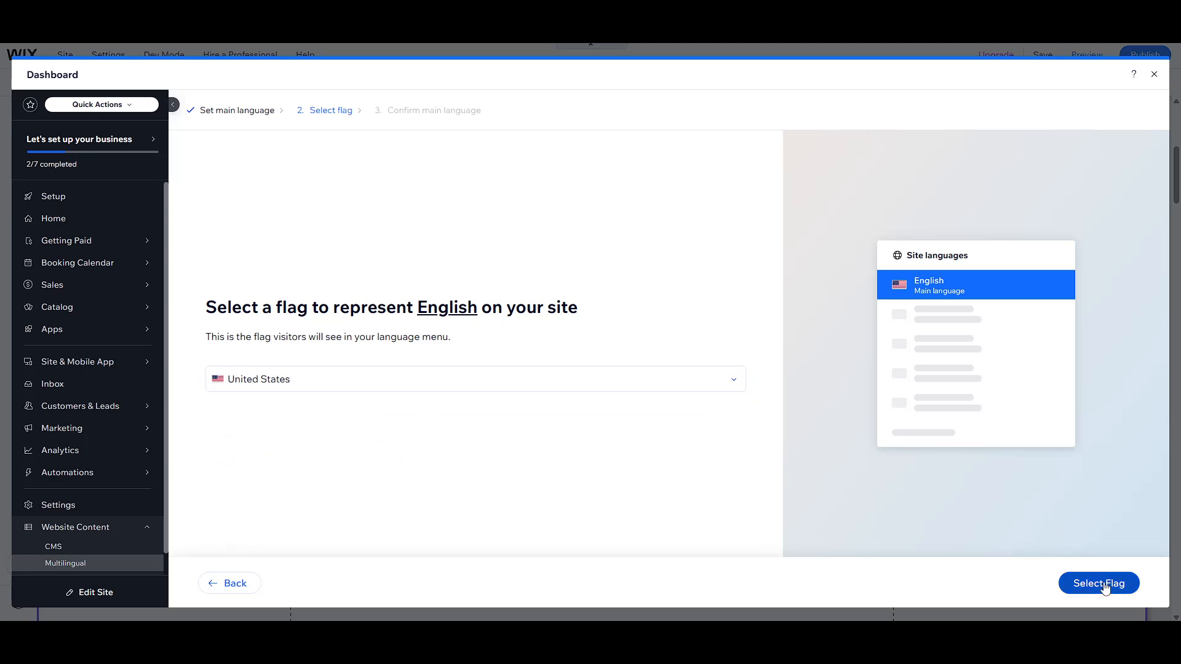
left_click(1098, 583)
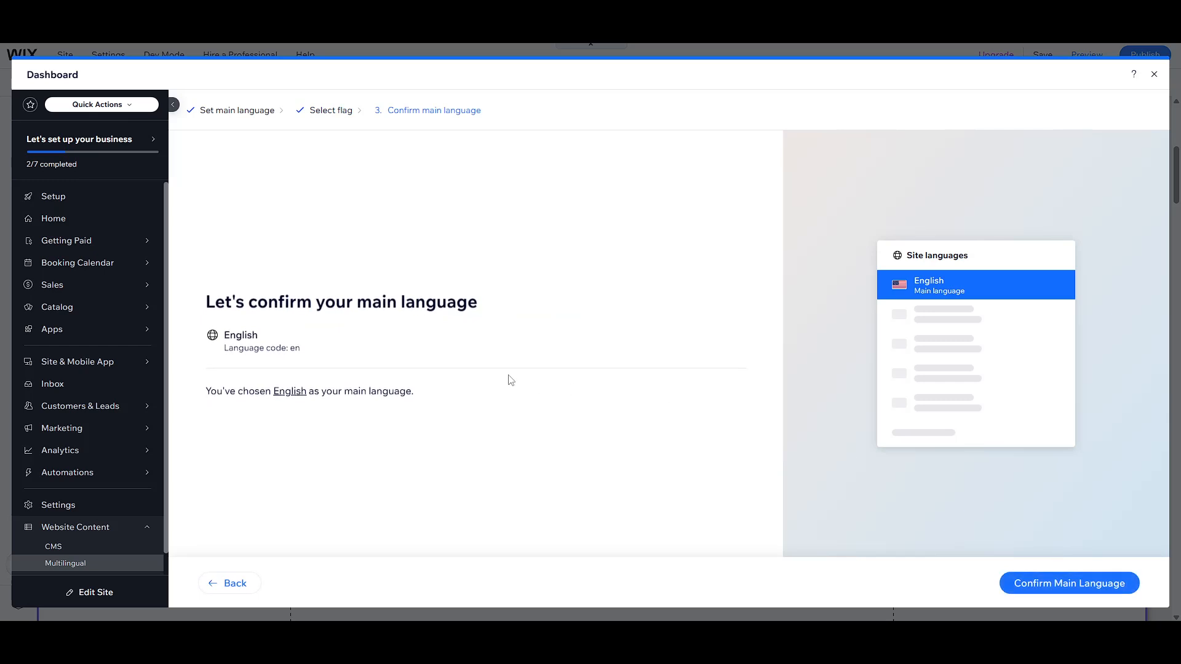
mouse_move(1036, 589)
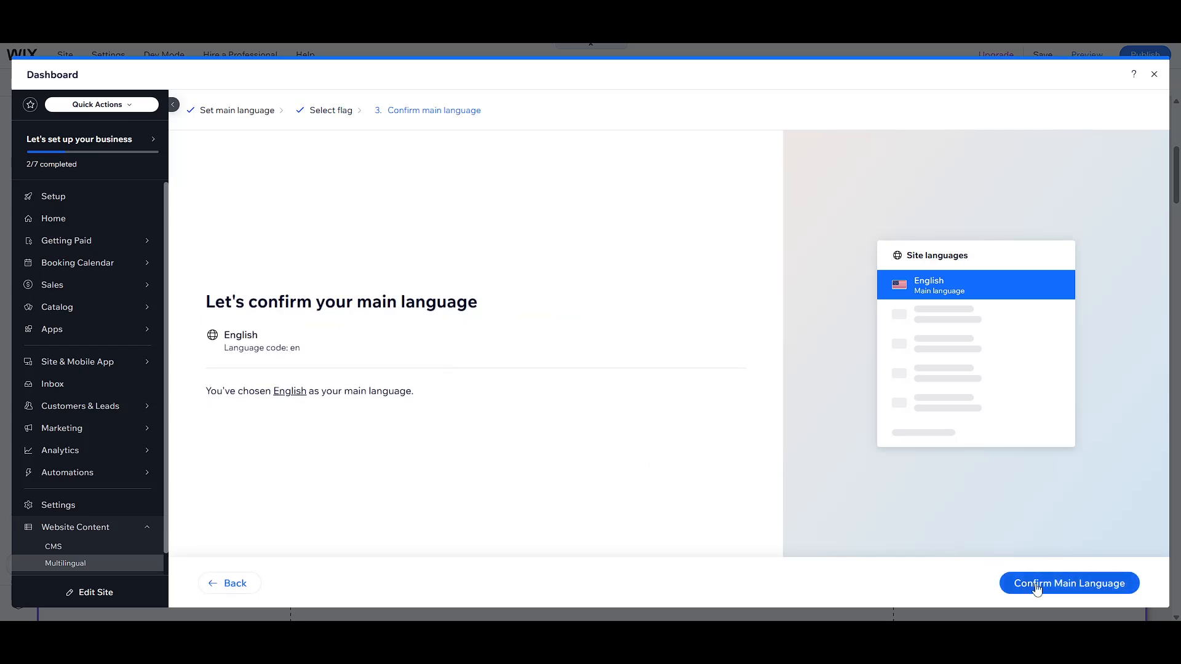
mouse_move(953, 523)
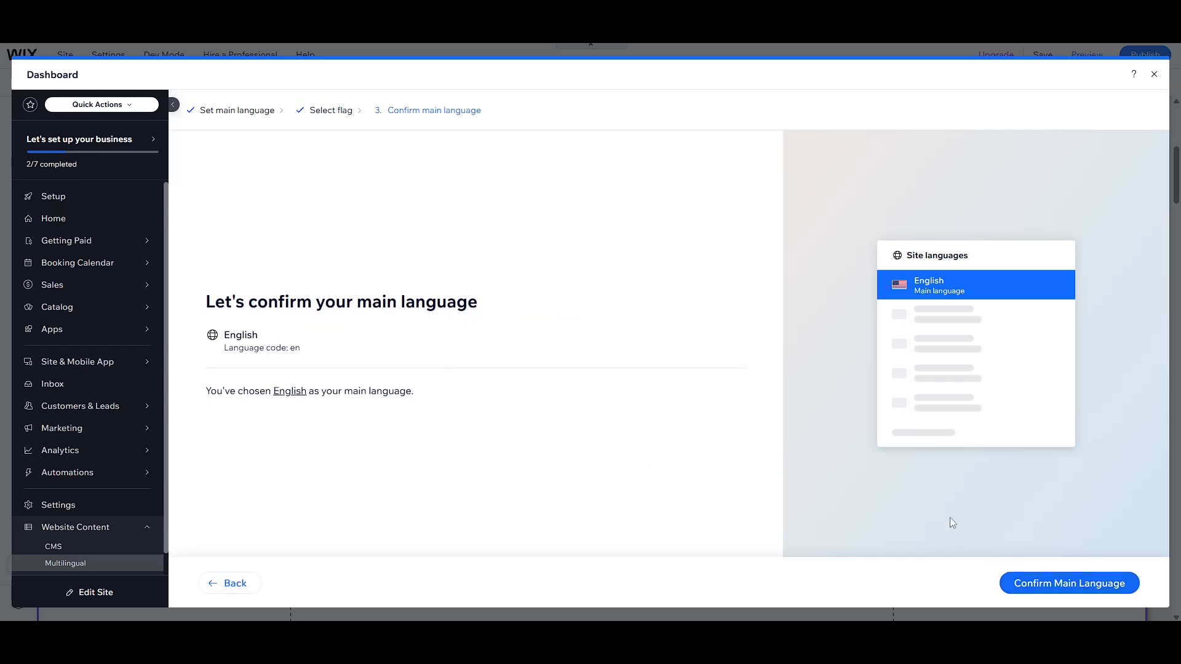
Confirm English as the site's main language
left_click(1070, 583)
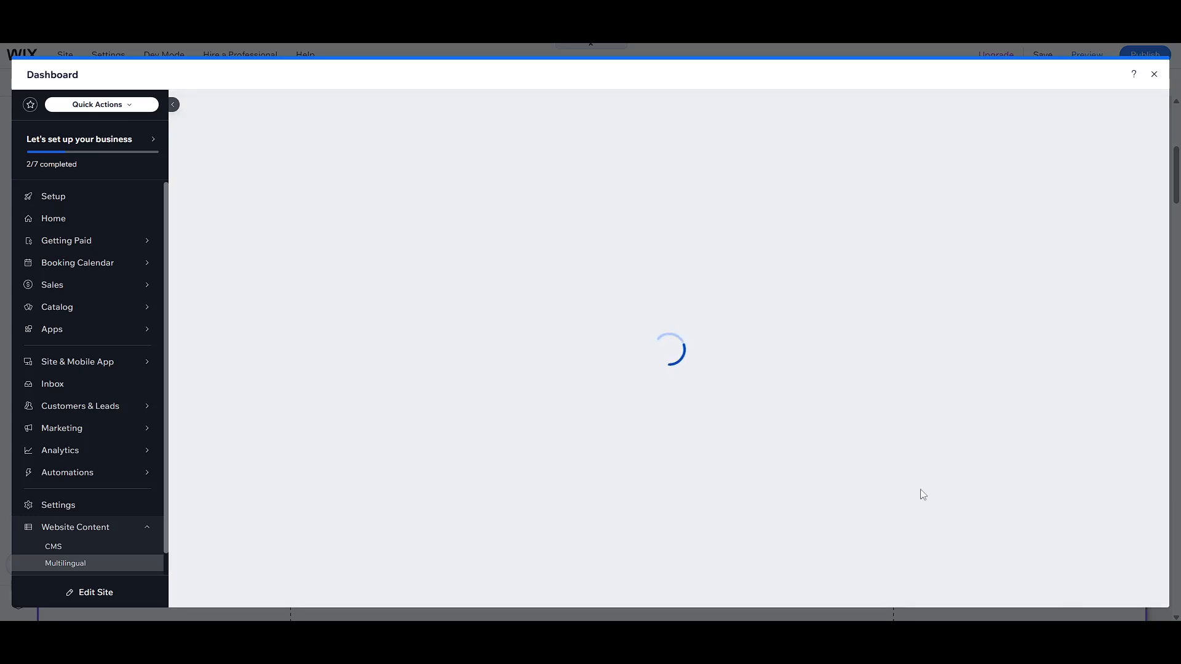
mouse_move(522, 326)
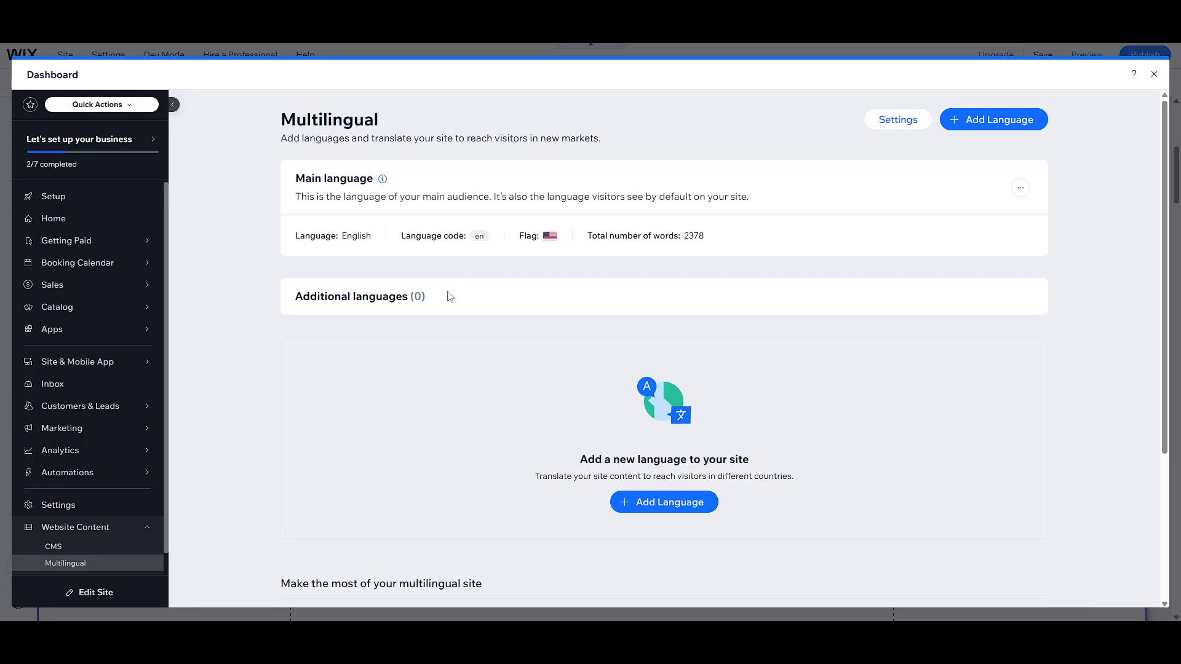
mouse_move(665, 506)
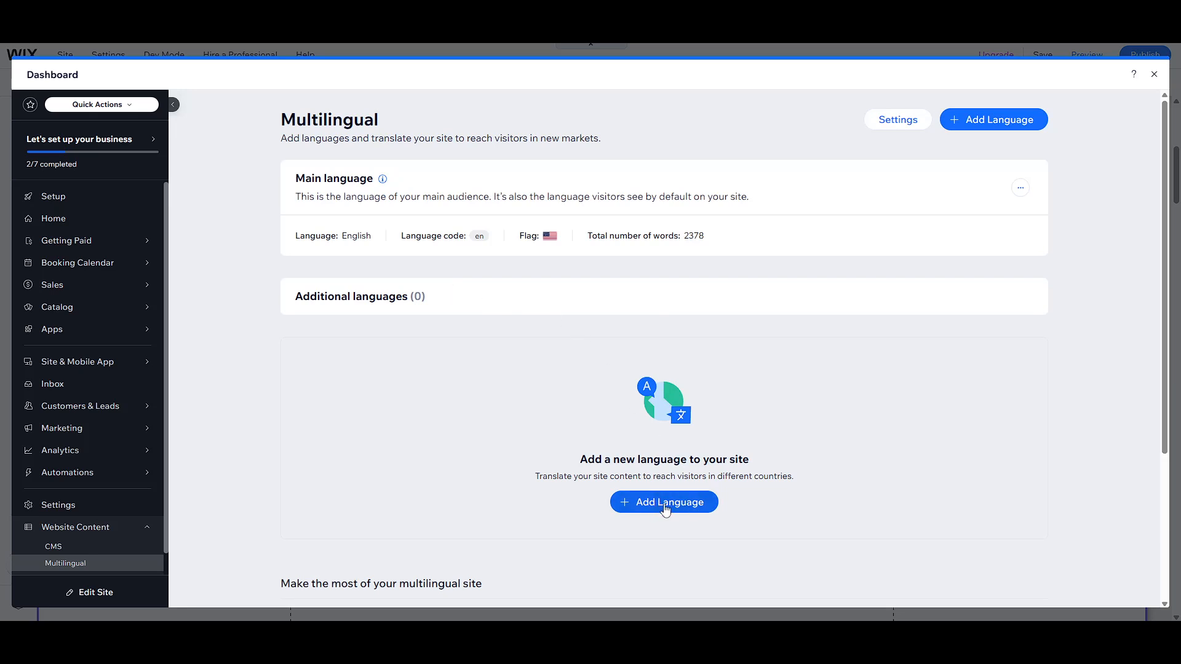
Start adding a language and search the language list for 'spanish'
left_click(664, 502)
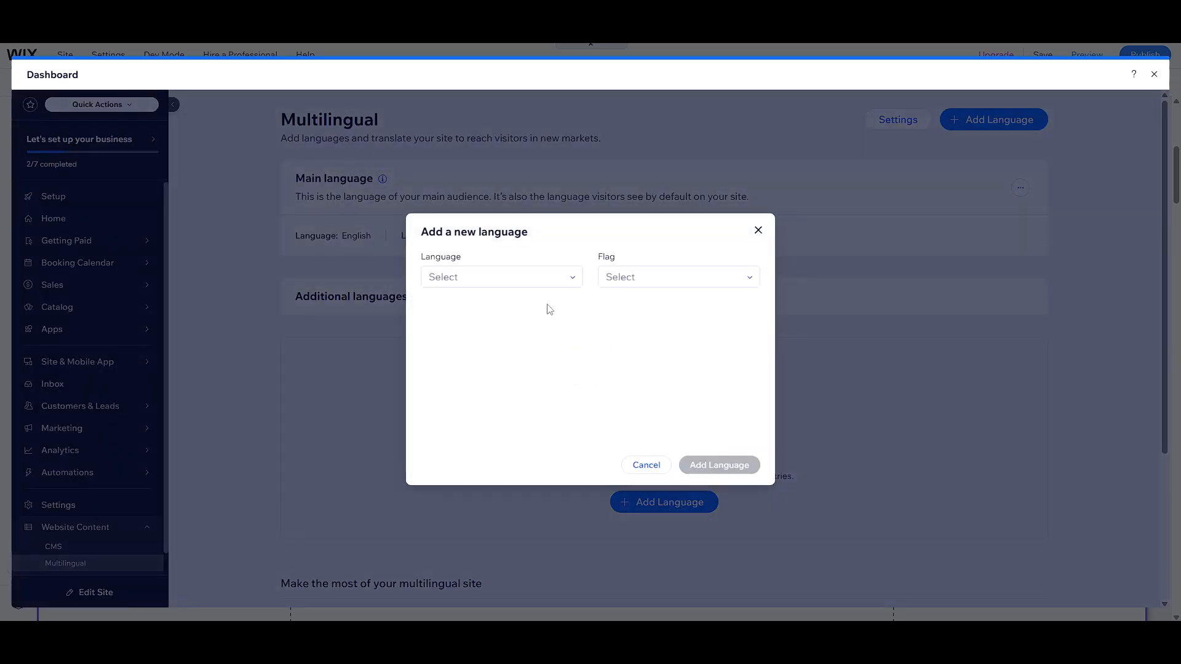
left_click(500, 277)
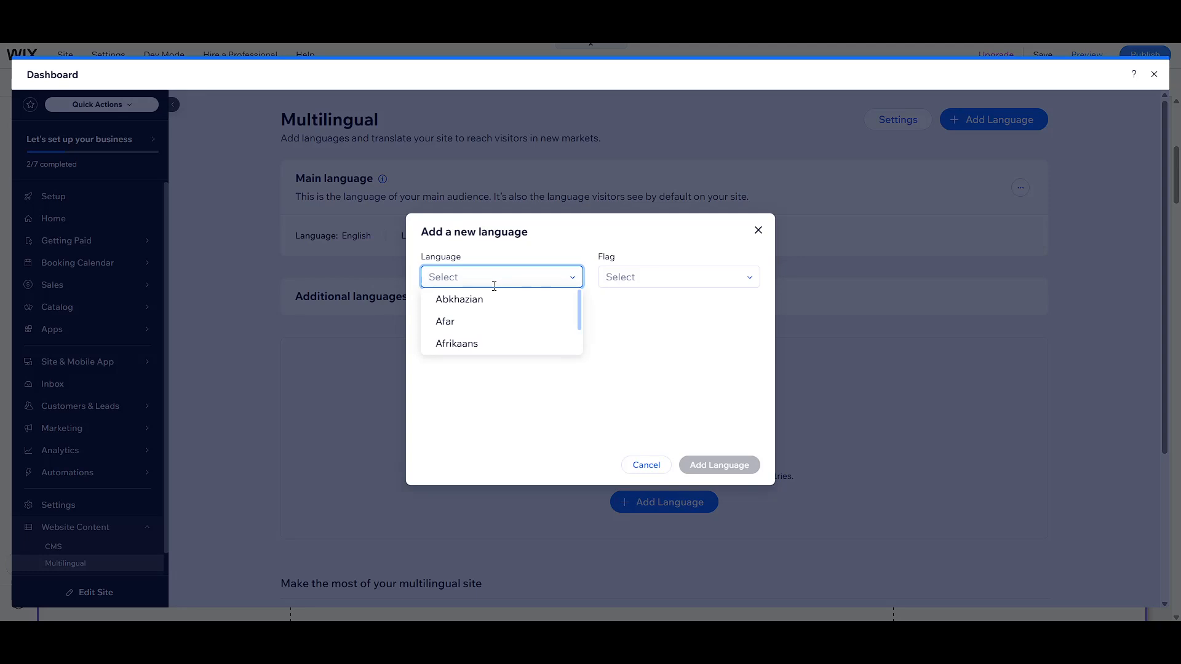
type("span")
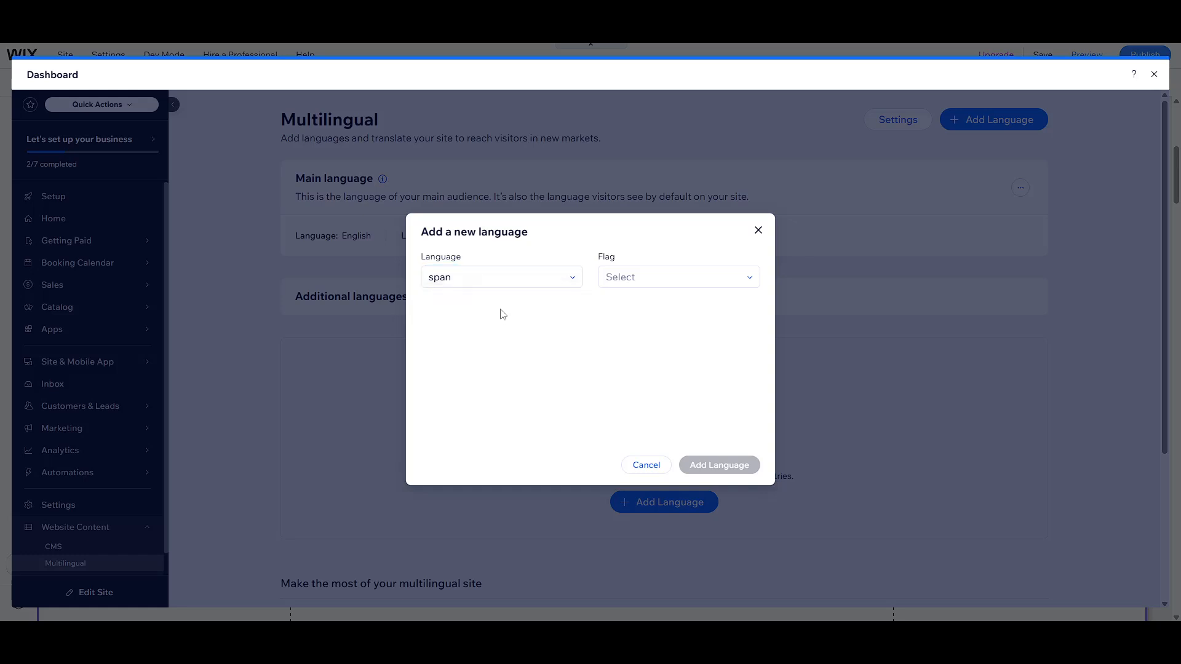
left_click(502, 276)
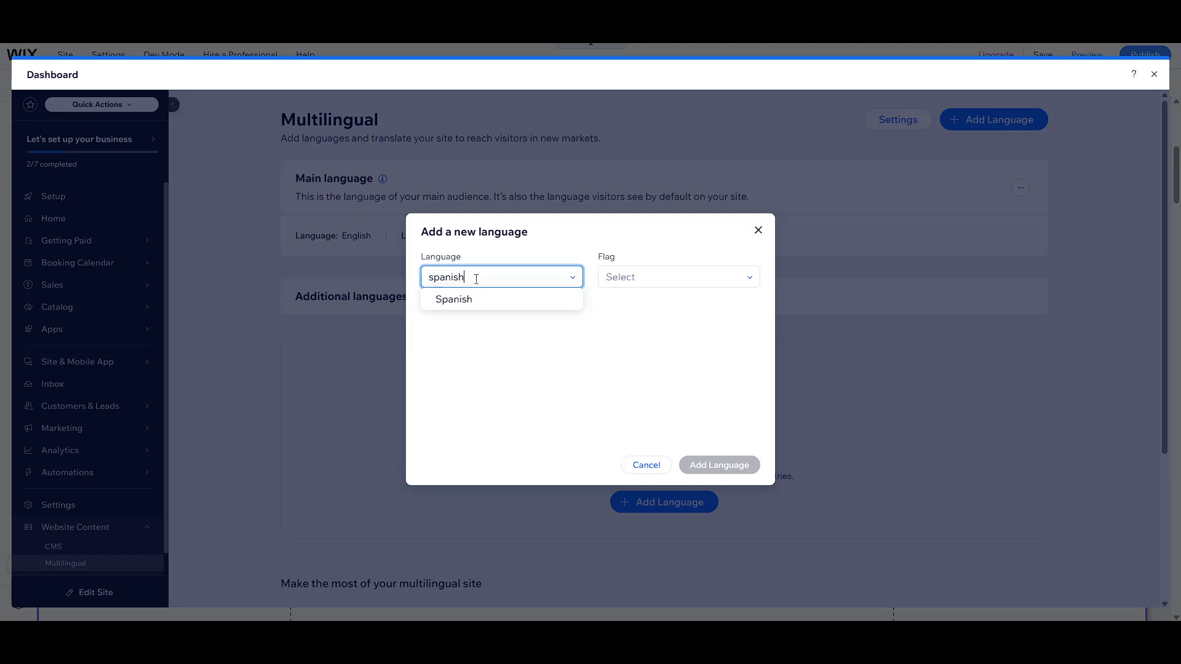
Fill Spanish with the Spain flag and machine translation, then dismiss the form unsubmitted
left_click(452, 299)
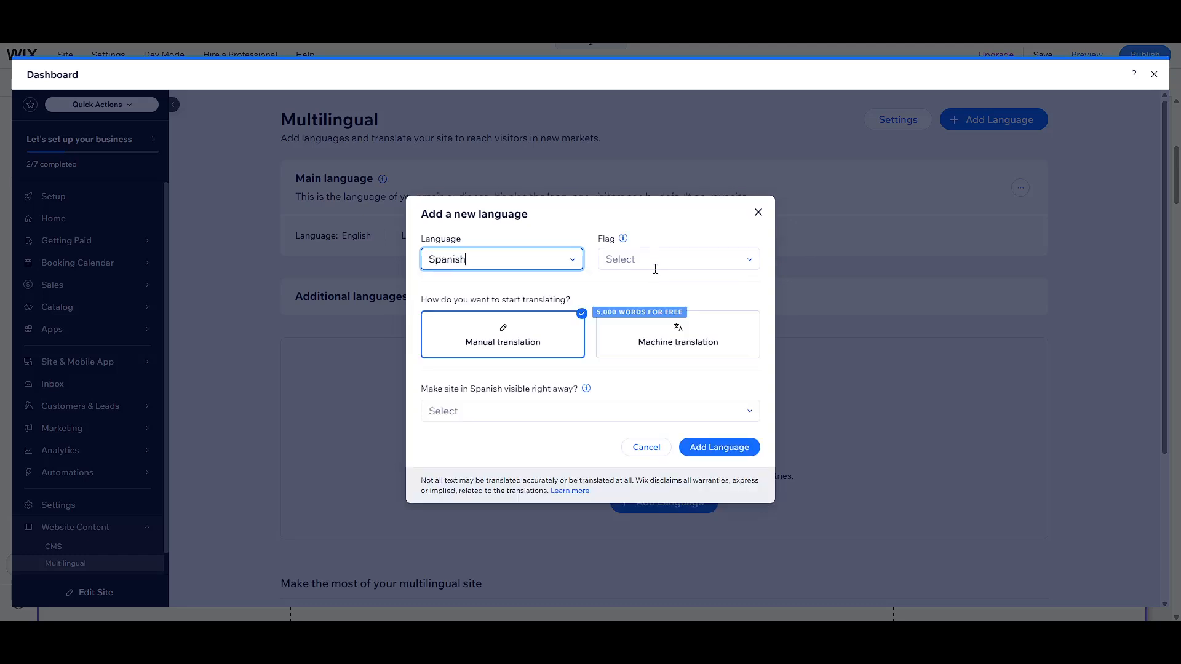
type("sp")
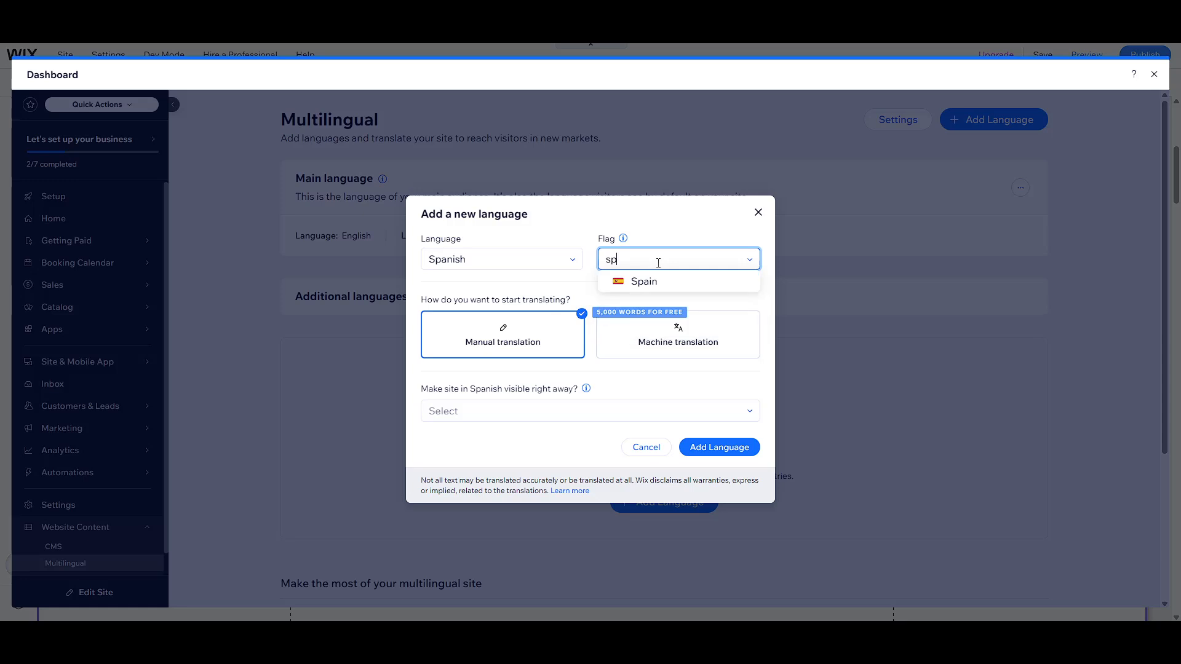
type("ain")
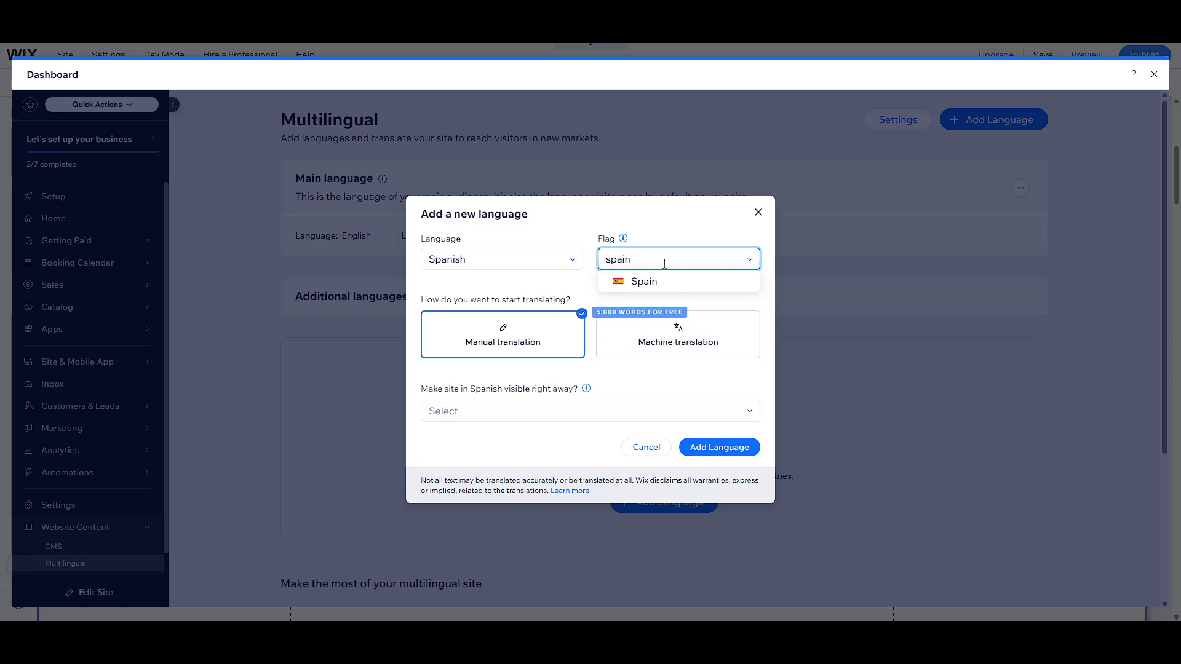
left_click(644, 280)
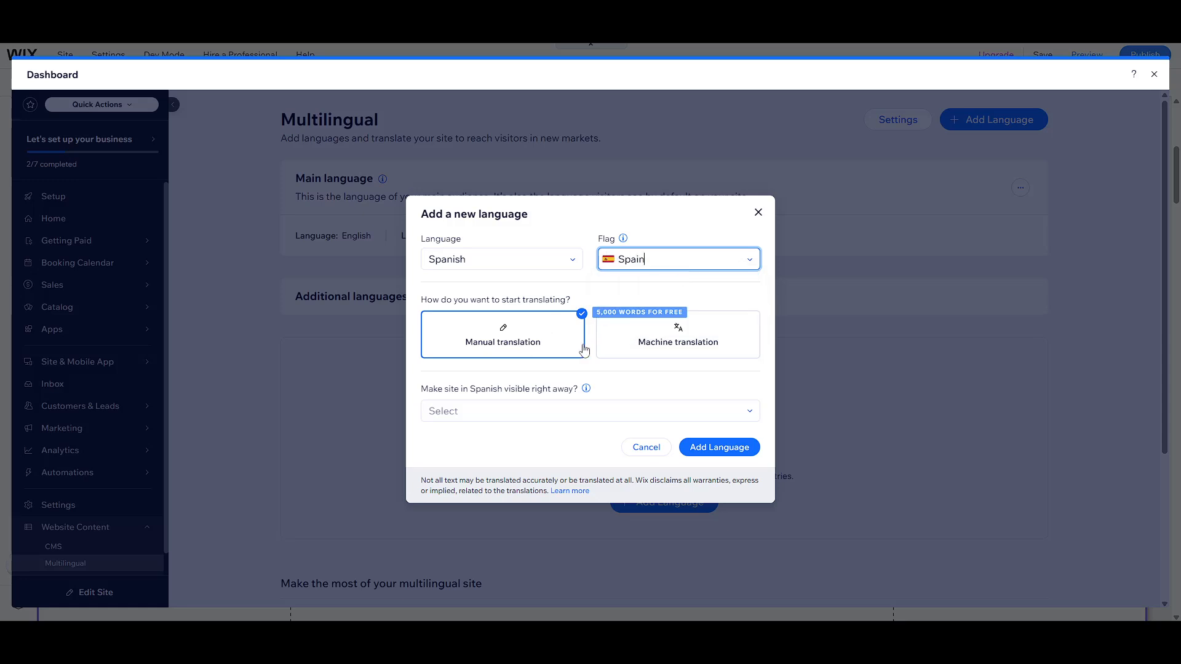
left_click(677, 333)
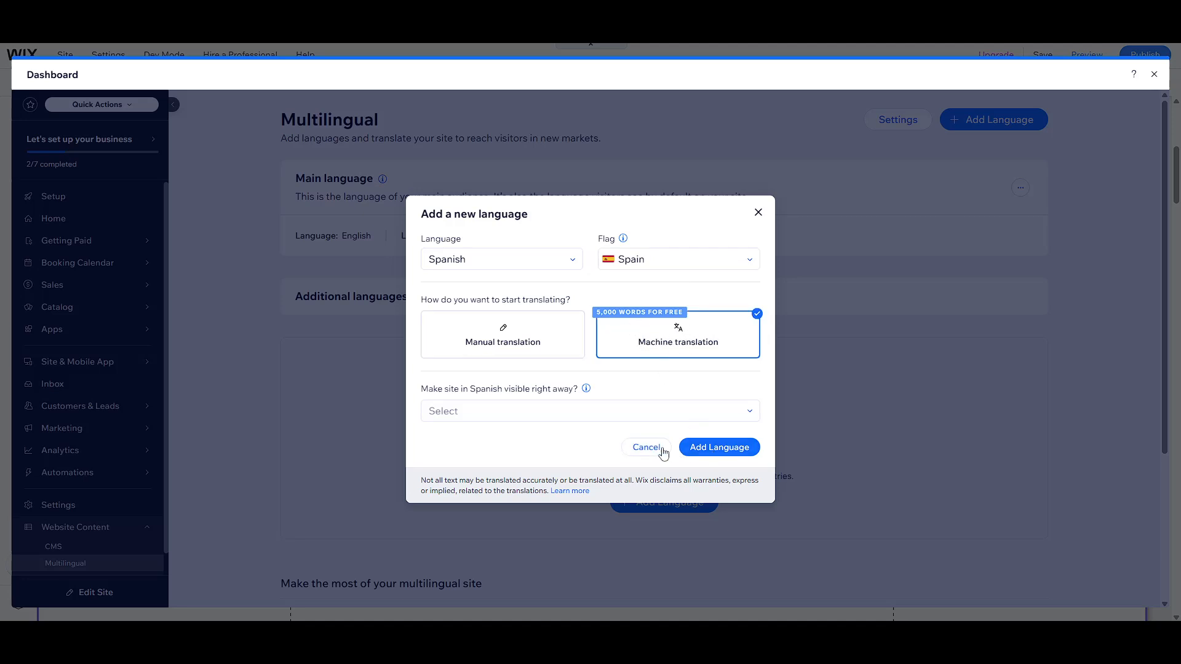
mouse_move(758, 217)
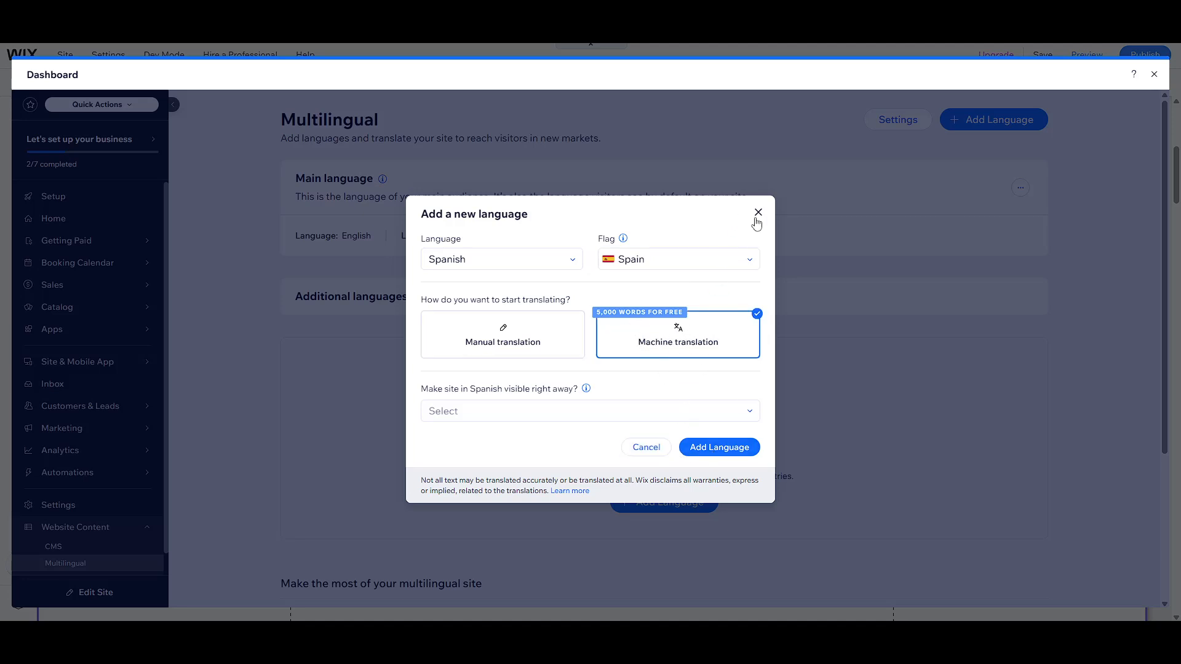
left_click(758, 211)
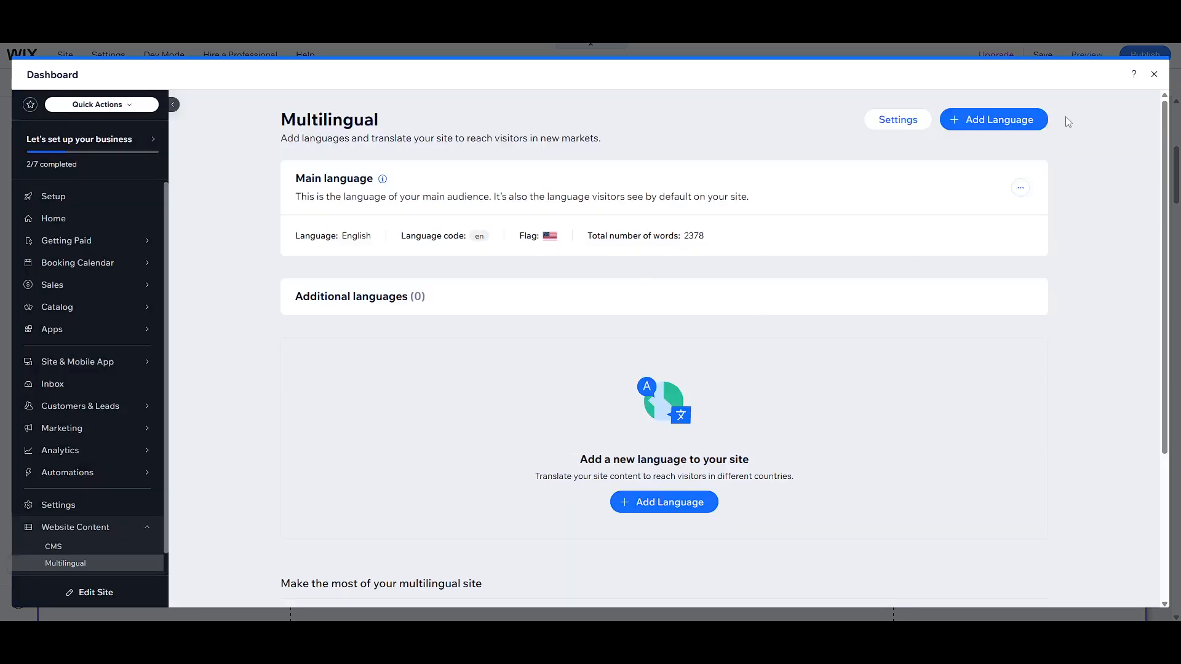